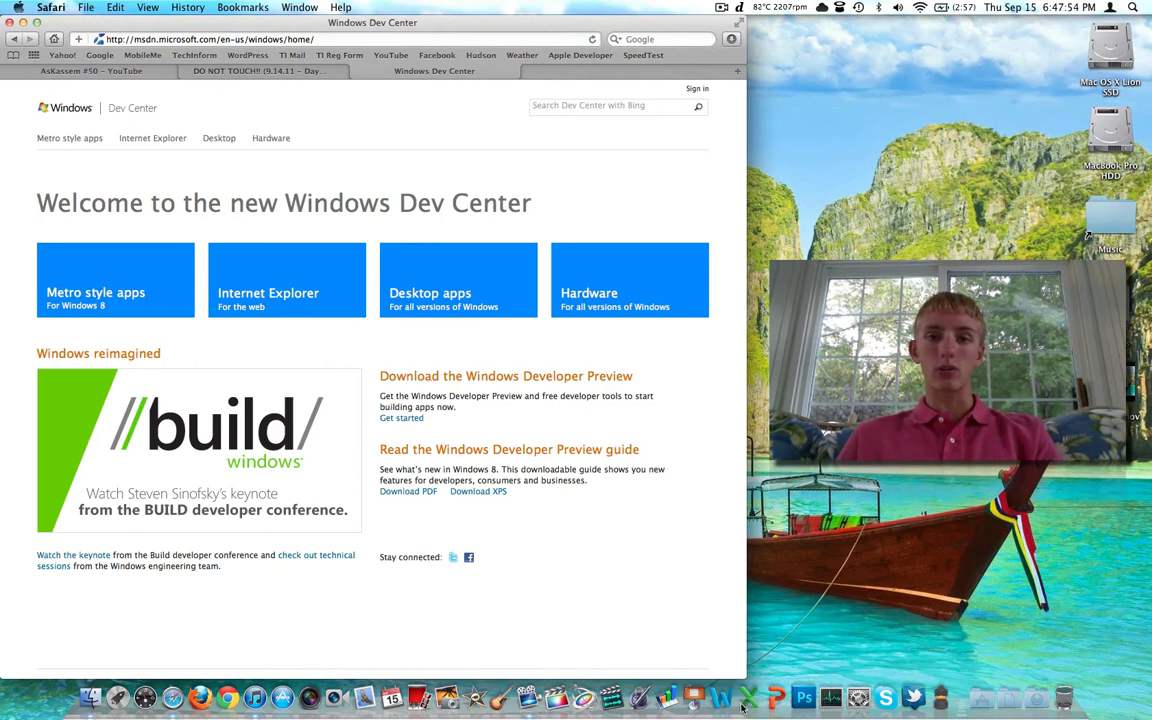
mouse_move(470, 390)
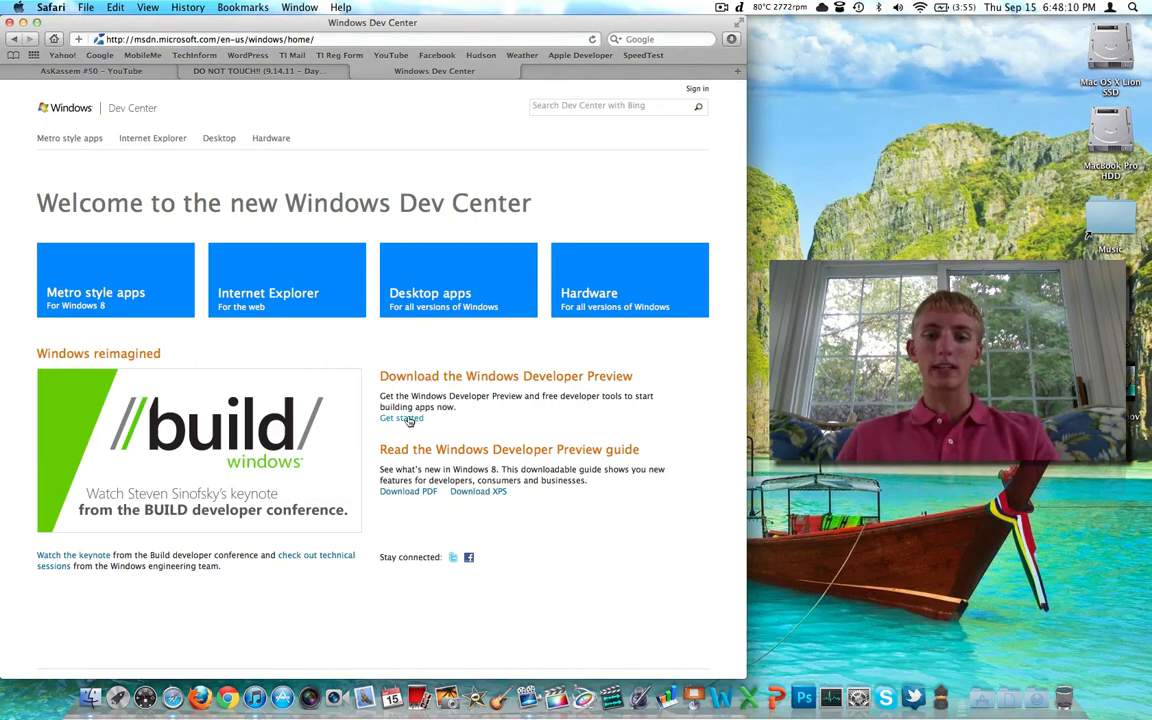
- Reach the Windows Developer Preview downloads page via Get started, declining the site survey
click(400, 418)
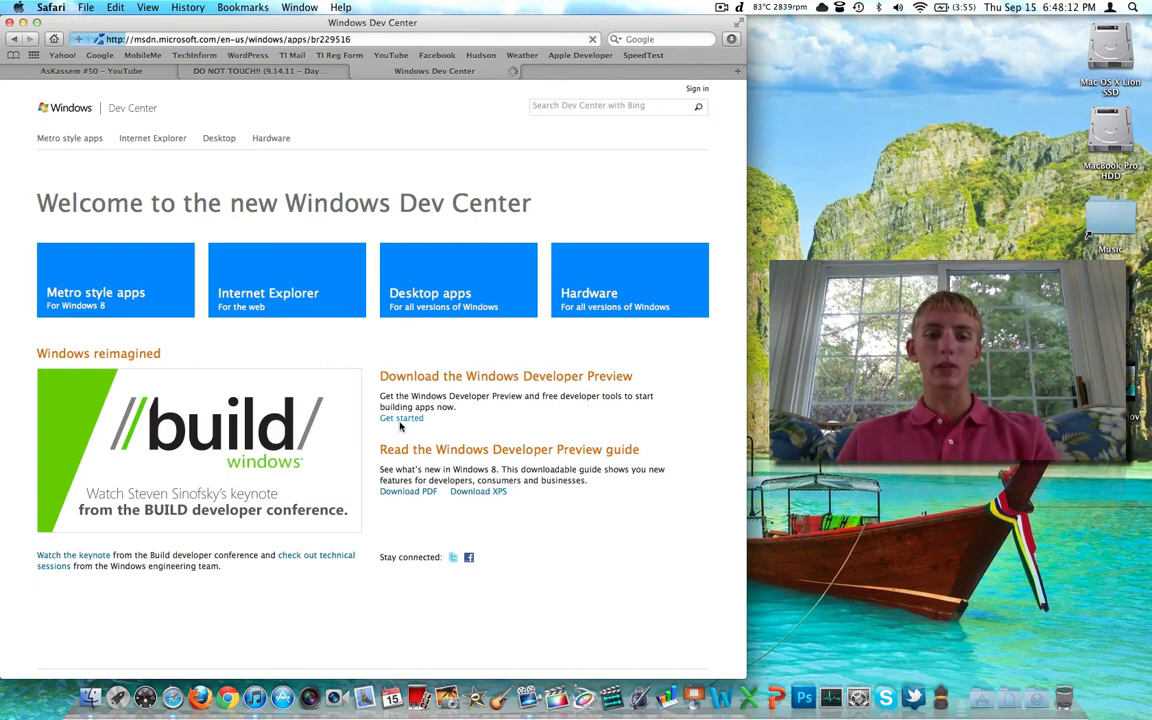
click(400, 418)
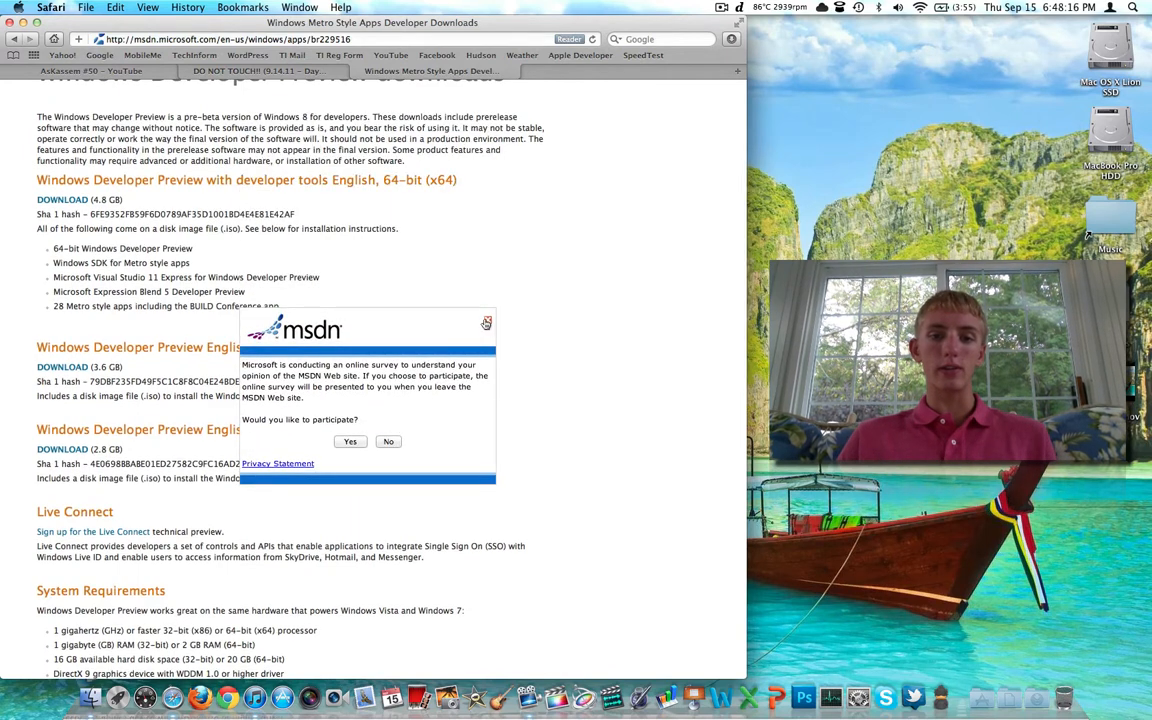
click(388, 442)
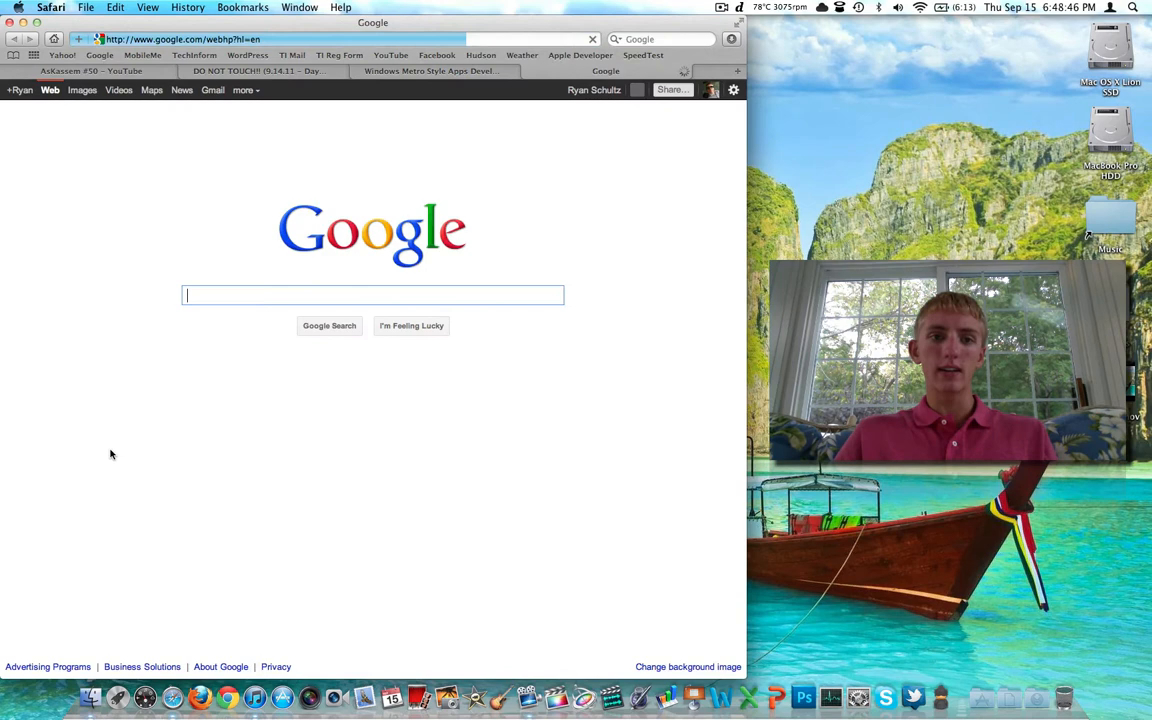
- Search Google for 'virtual box' and download VirtualBox 4.1.2 for OS X hosts from virtualbox.org
text(virtual box)
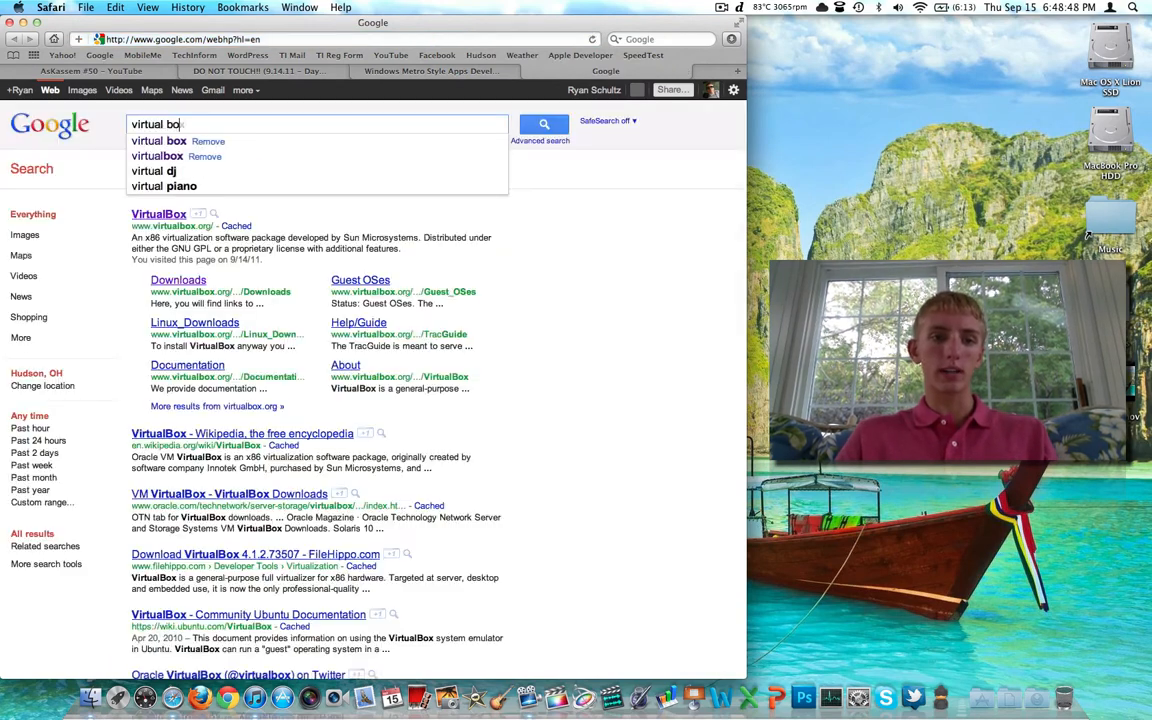
click(156, 140)
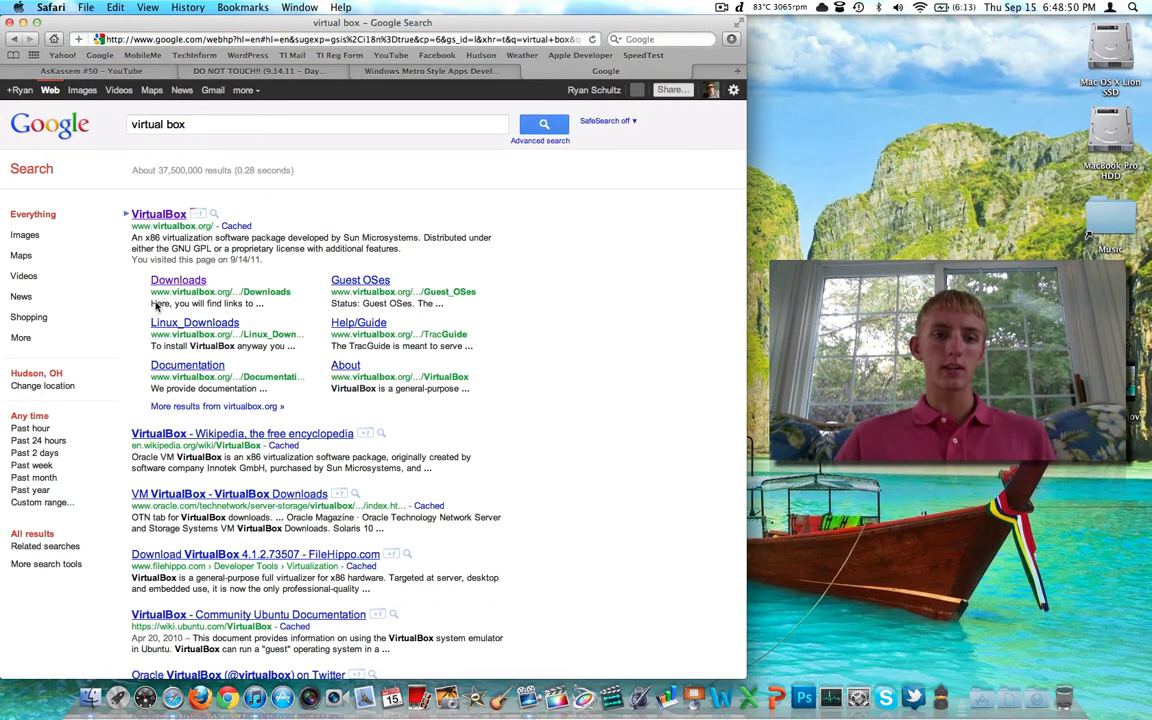
click(178, 280)
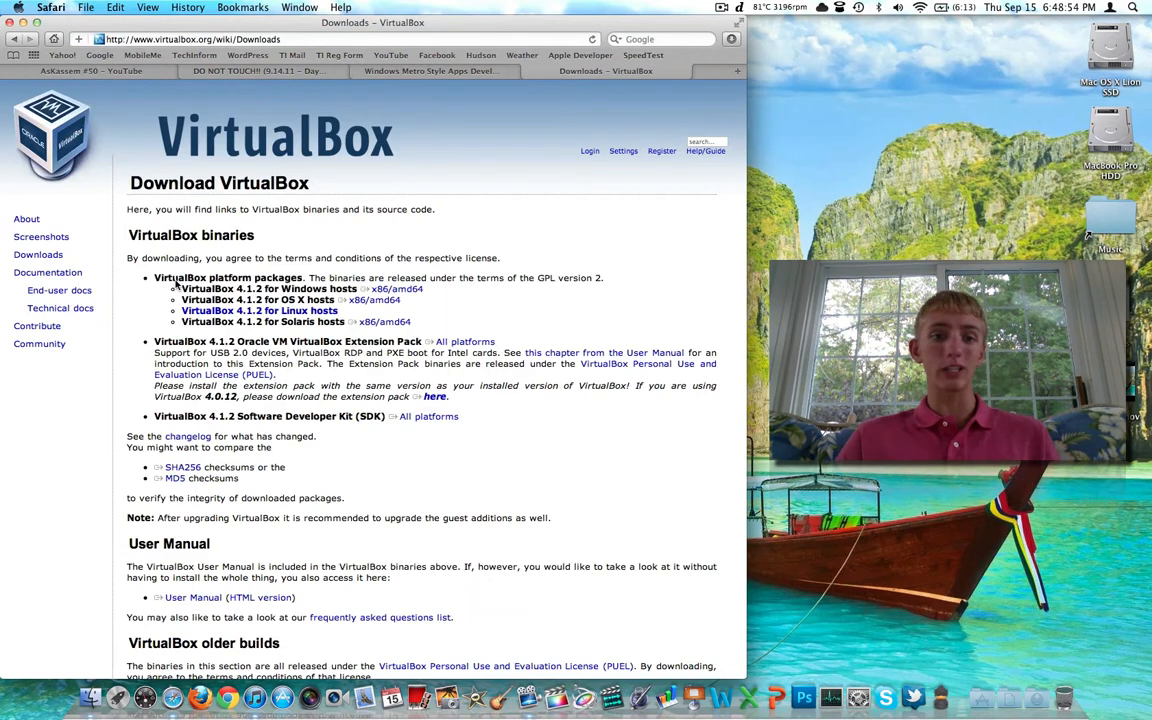
click(430, 70)
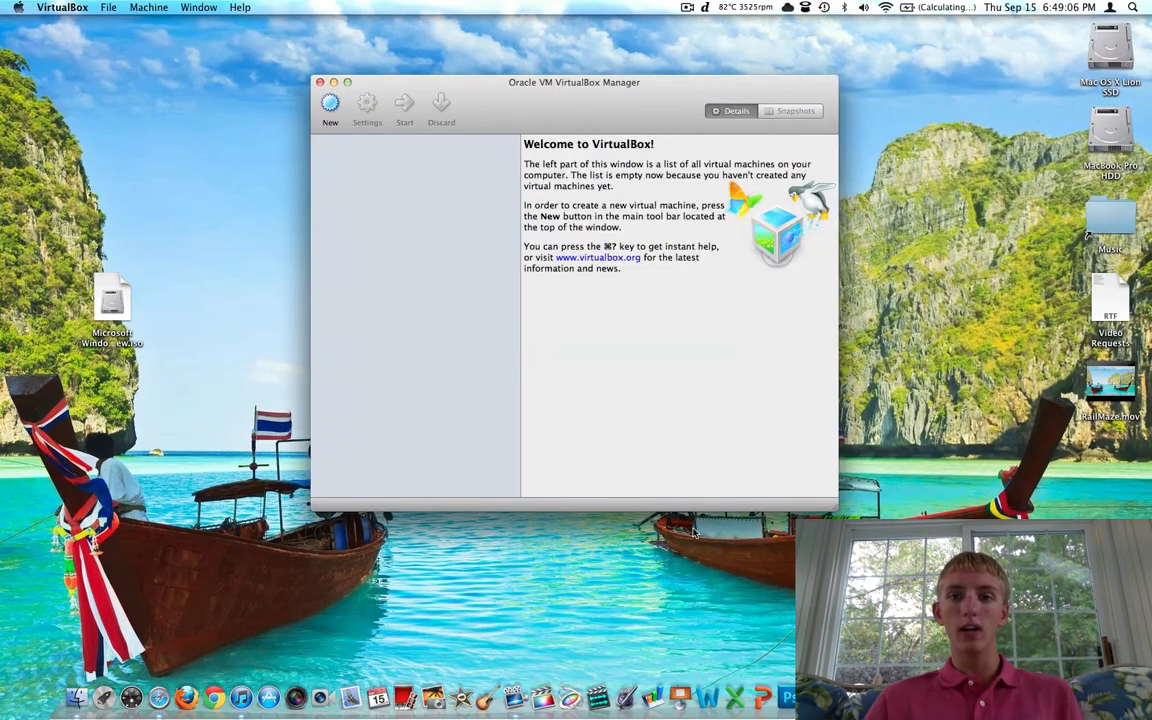
mouse_move(544, 394)
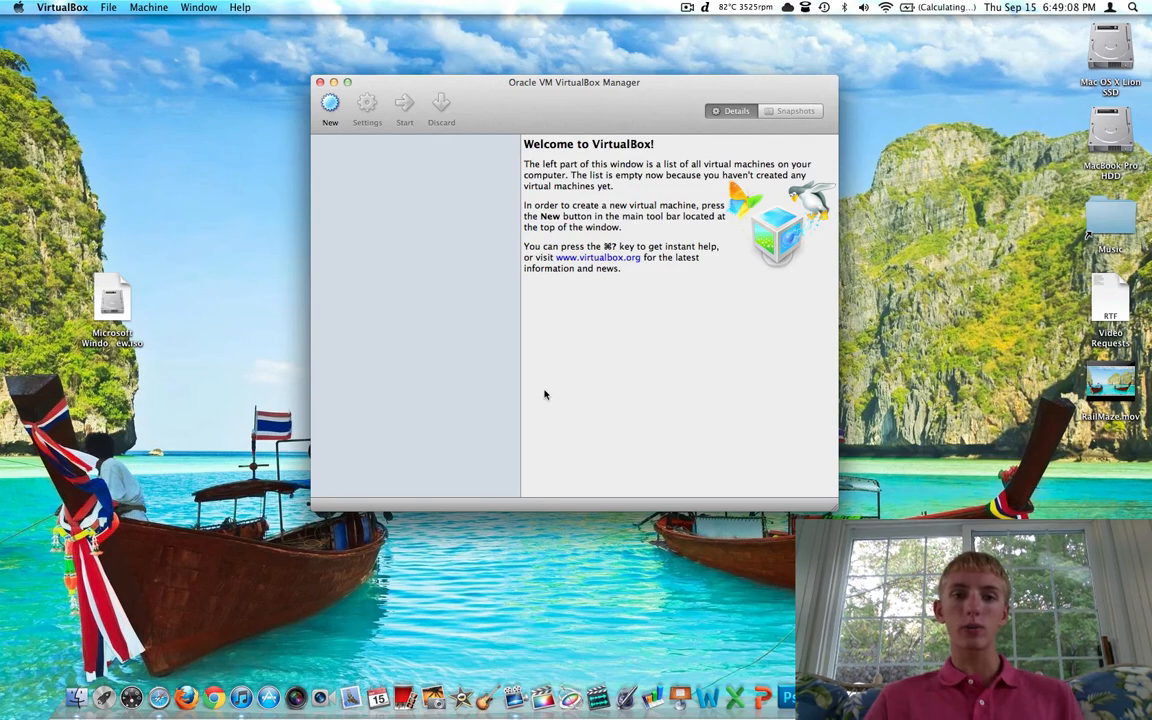
mouse_move(330, 104)
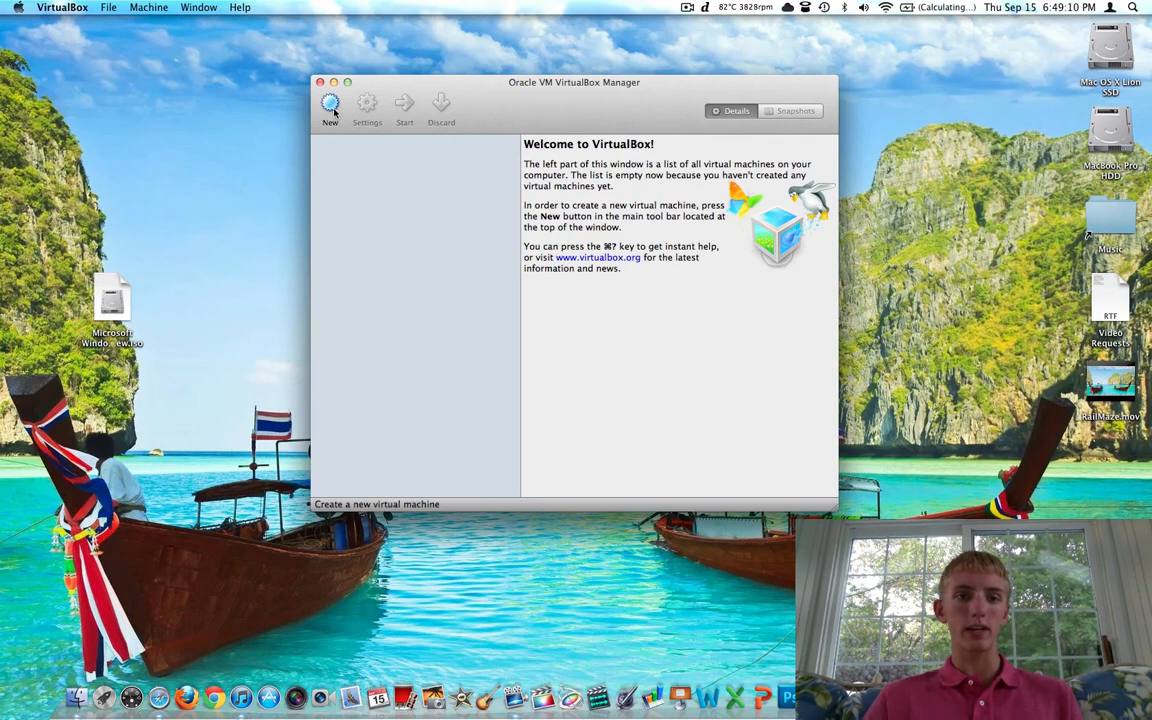
- Move the empty VirtualBox Manager window up toward the top-left of the screen
drag(574, 82, 394, 60)
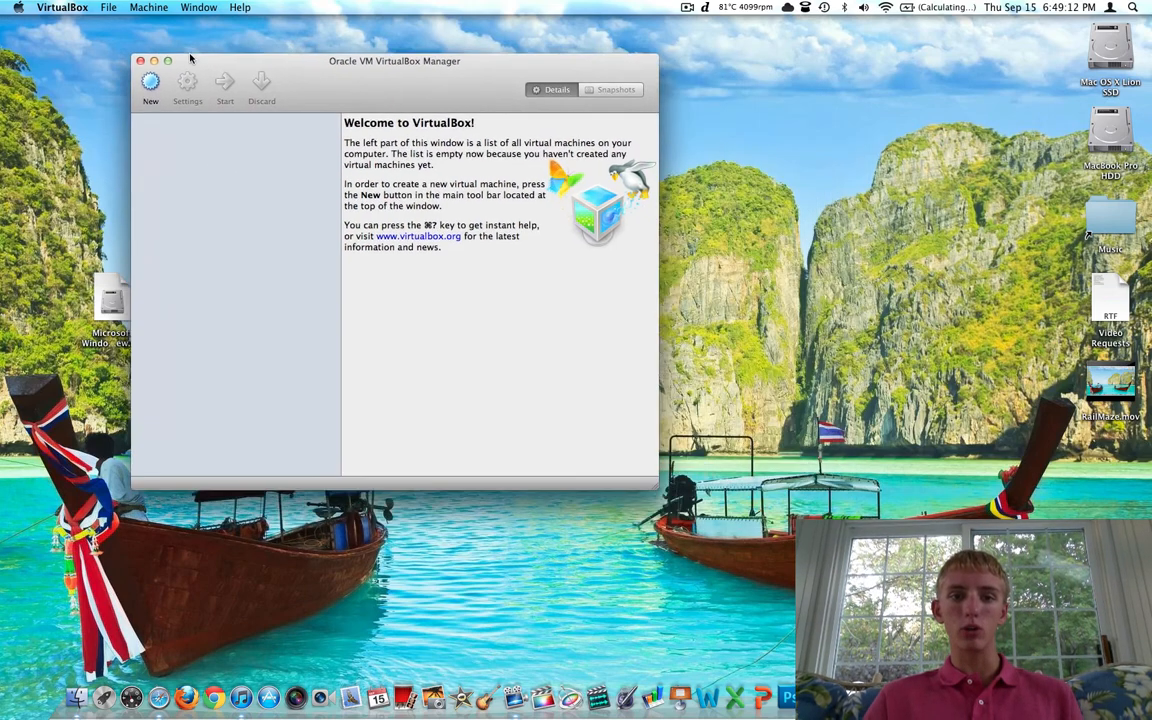
- Start a new virtual machine named 'Windows 8 Dev Preview'
click(150, 84)
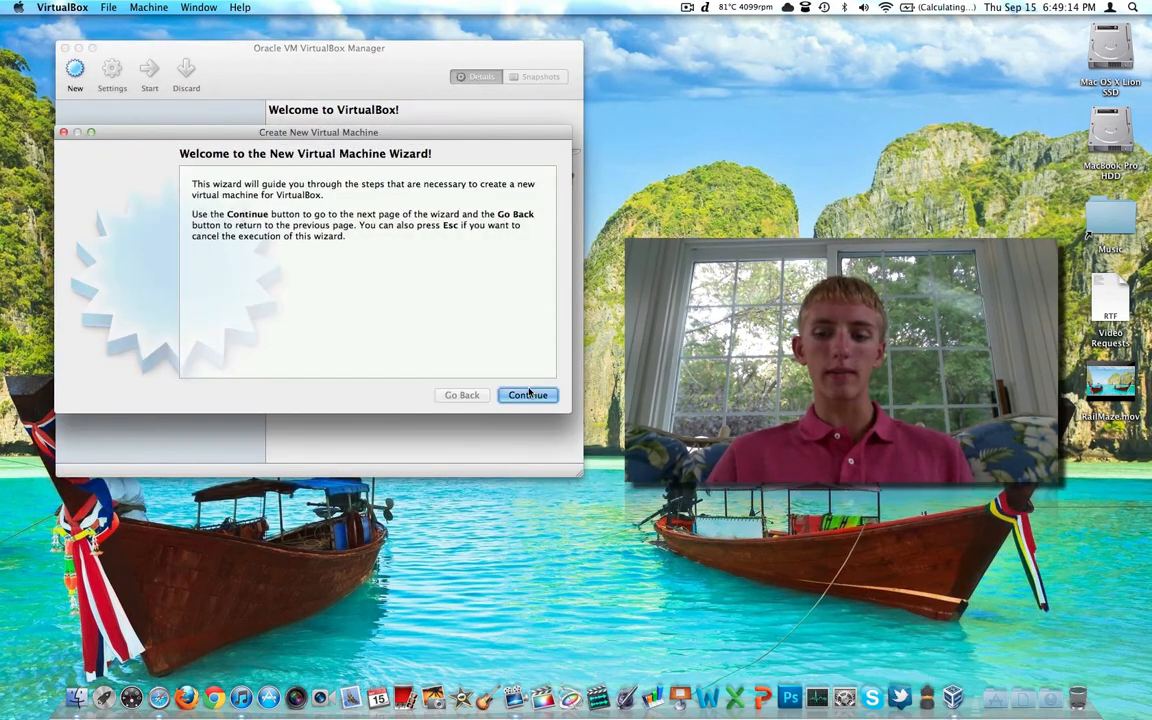
click(528, 394)
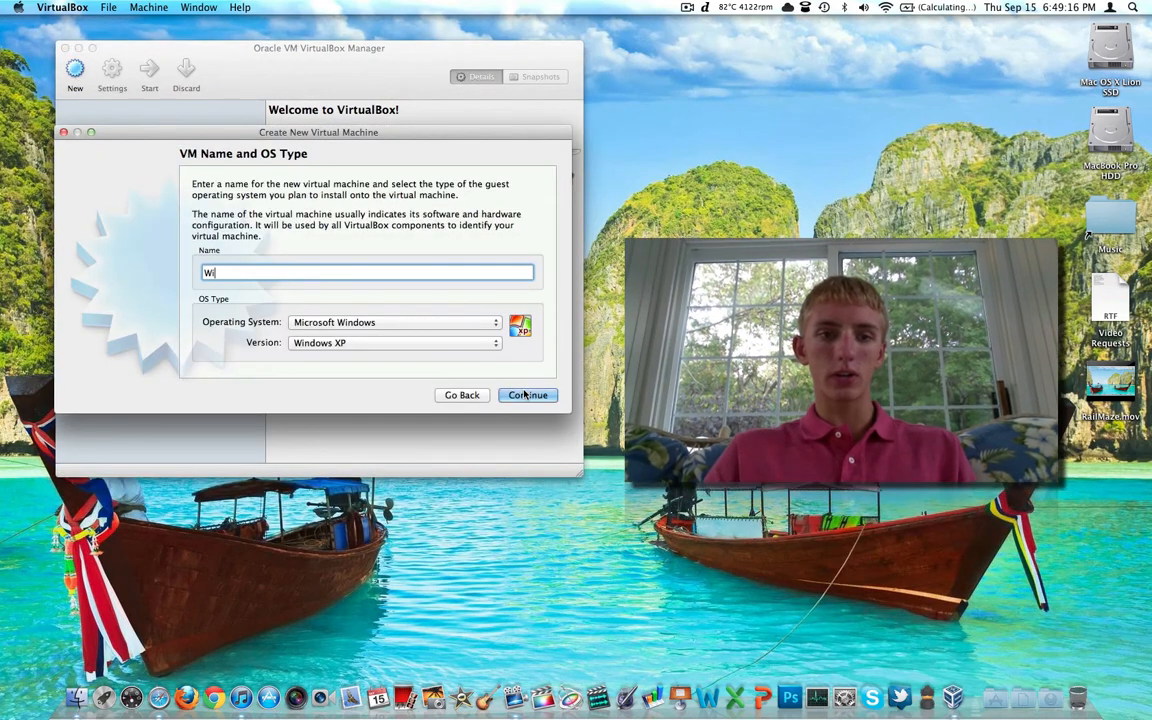
text(indows 8 Dev)
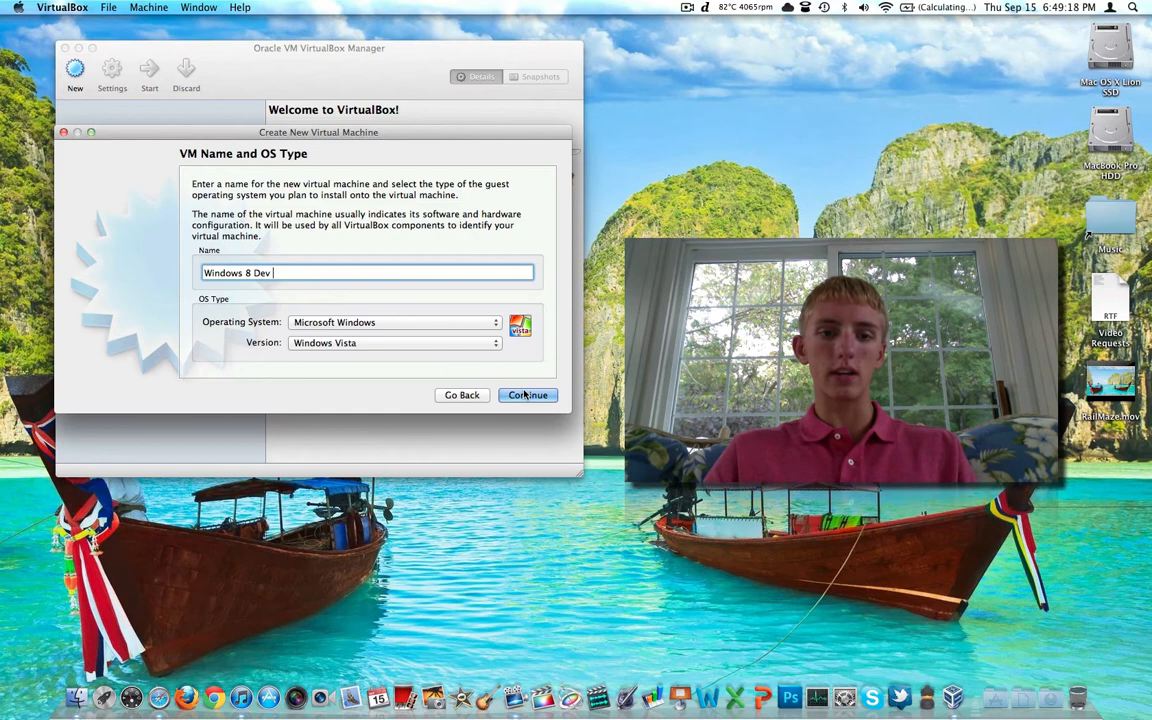
text(Preview)
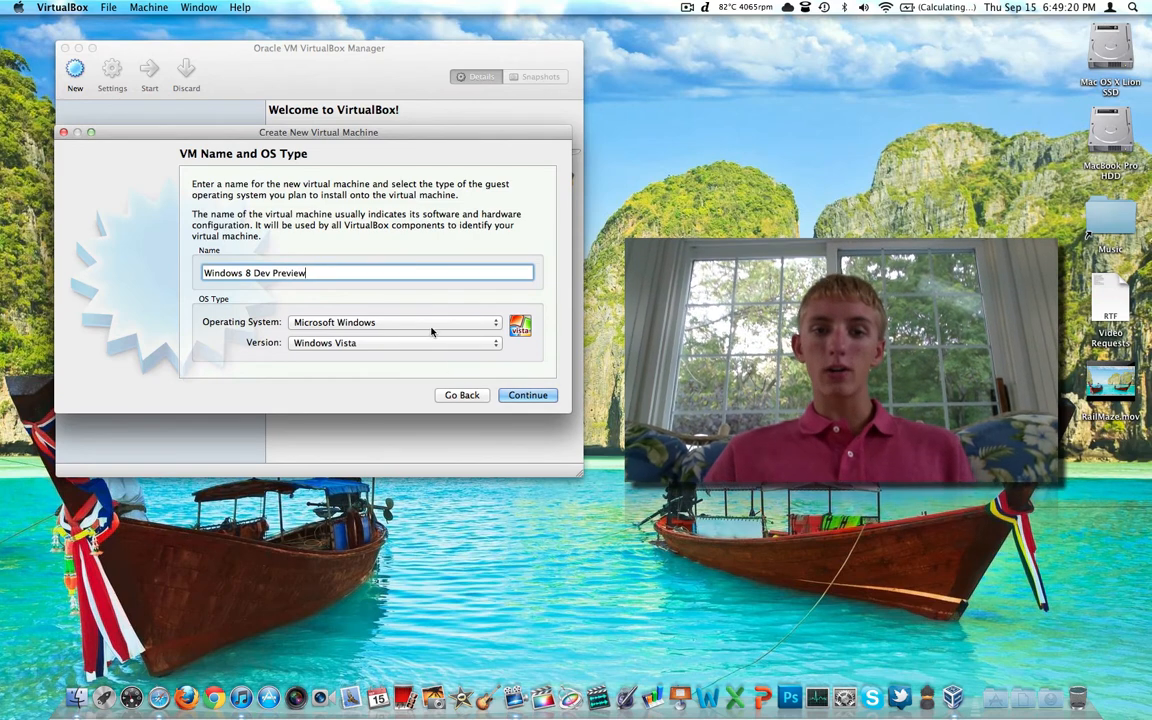
- Choose Windows 7 as the guest version and accept 4096 MB of memory
click(496, 342)
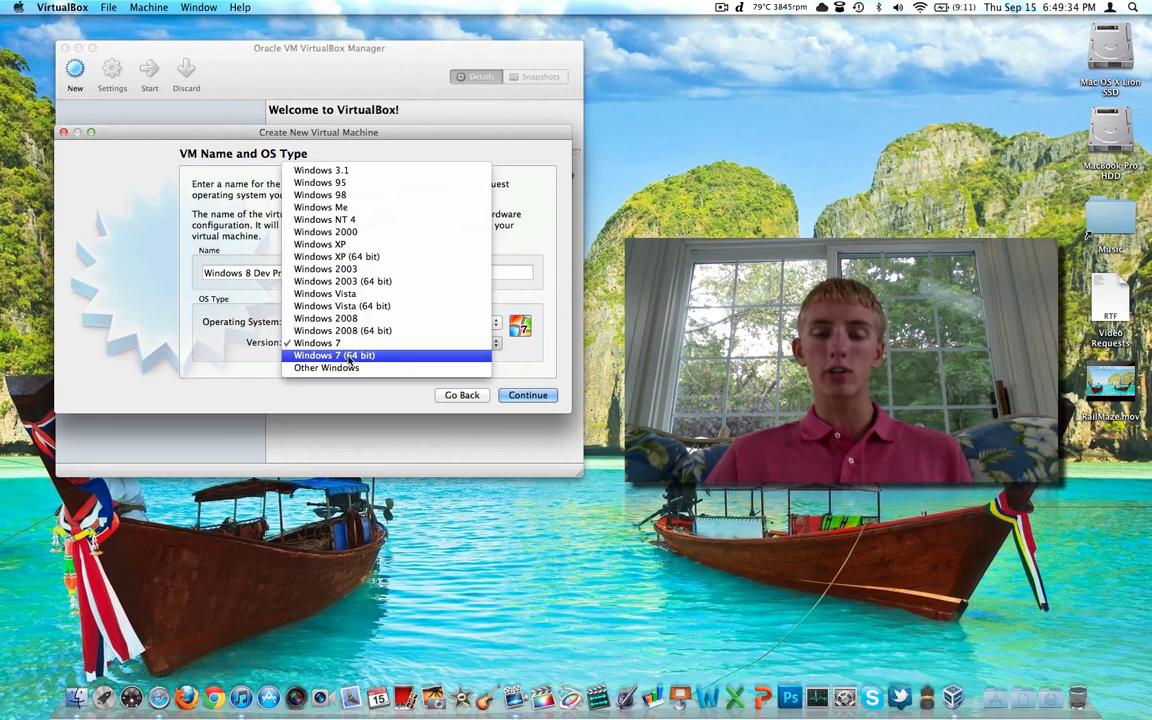
click(316, 342)
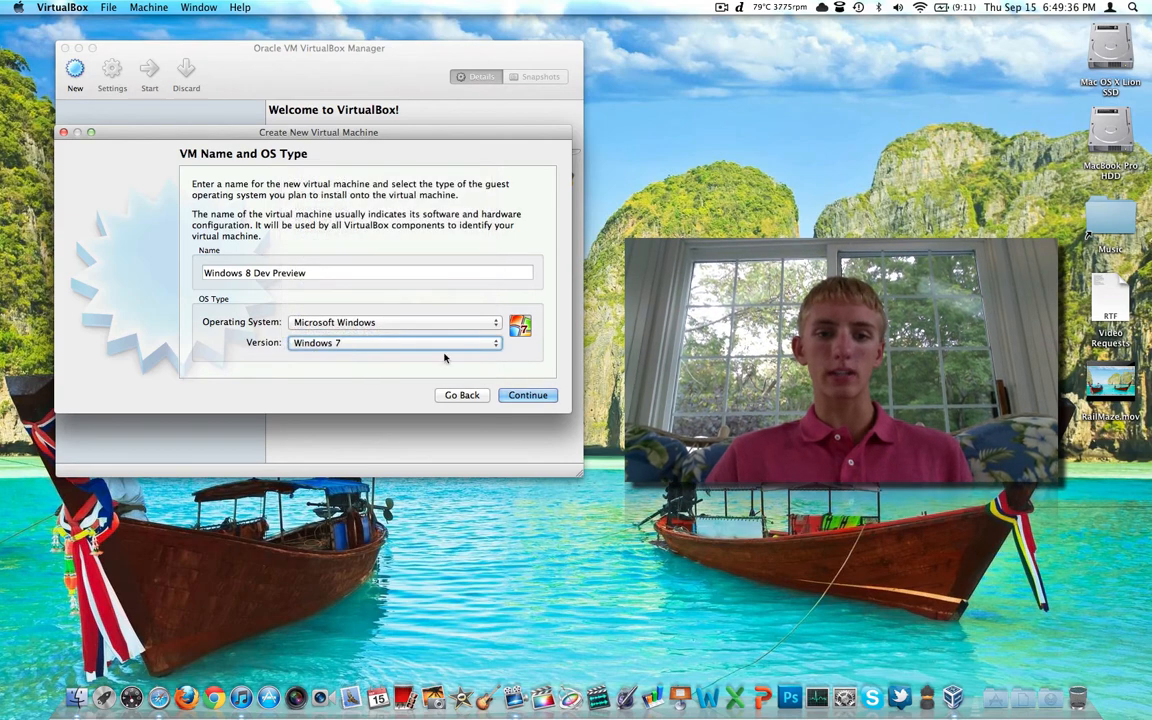
click(528, 394)
text(4096)
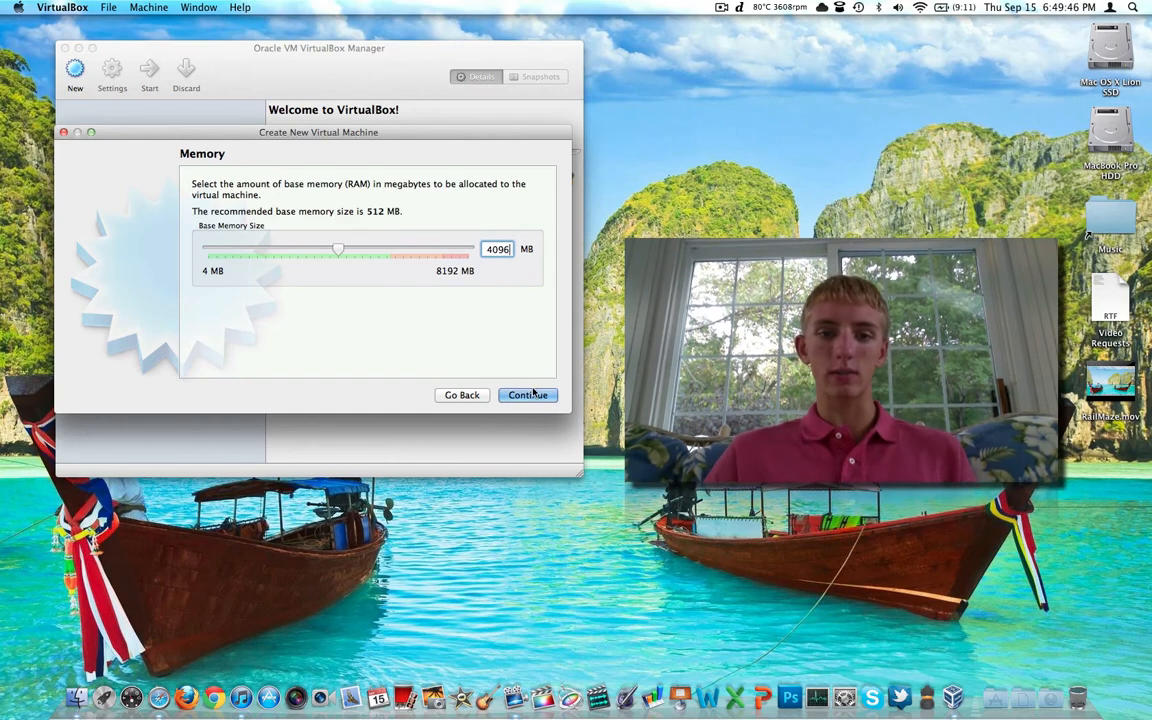
click(528, 394)
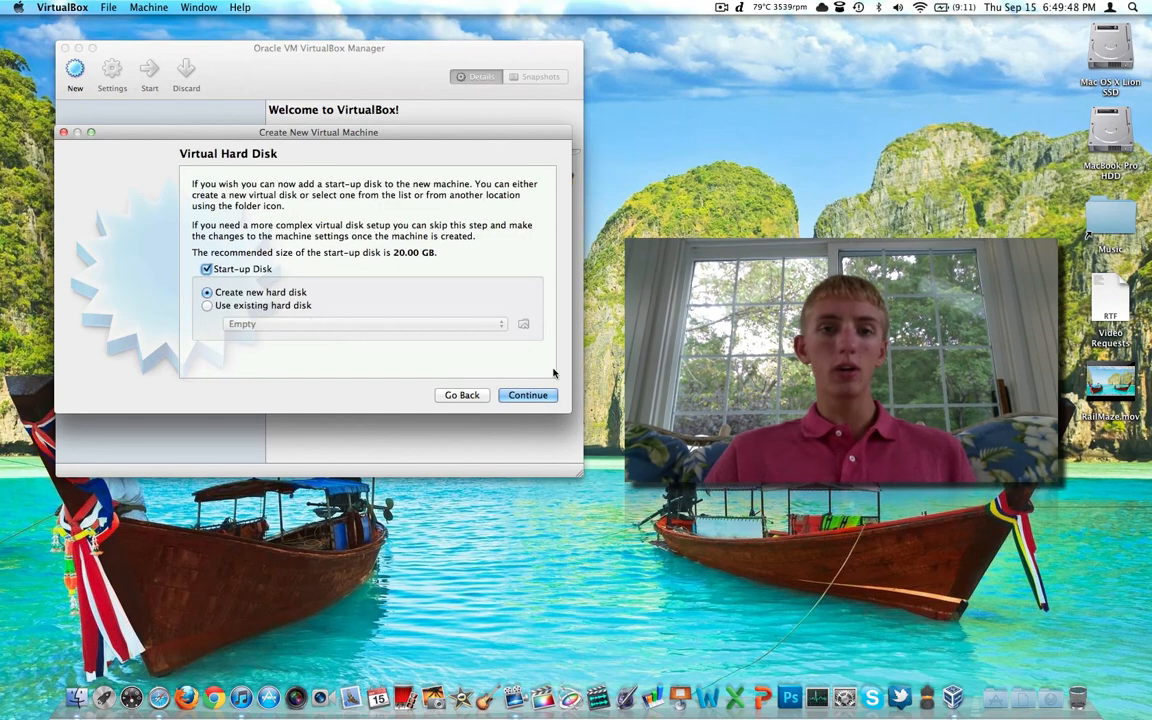
- Create a dynamically allocated VDI disk saved as 'Windows 8 Dev Preview' on MacBook Pro HDD
click(528, 394)
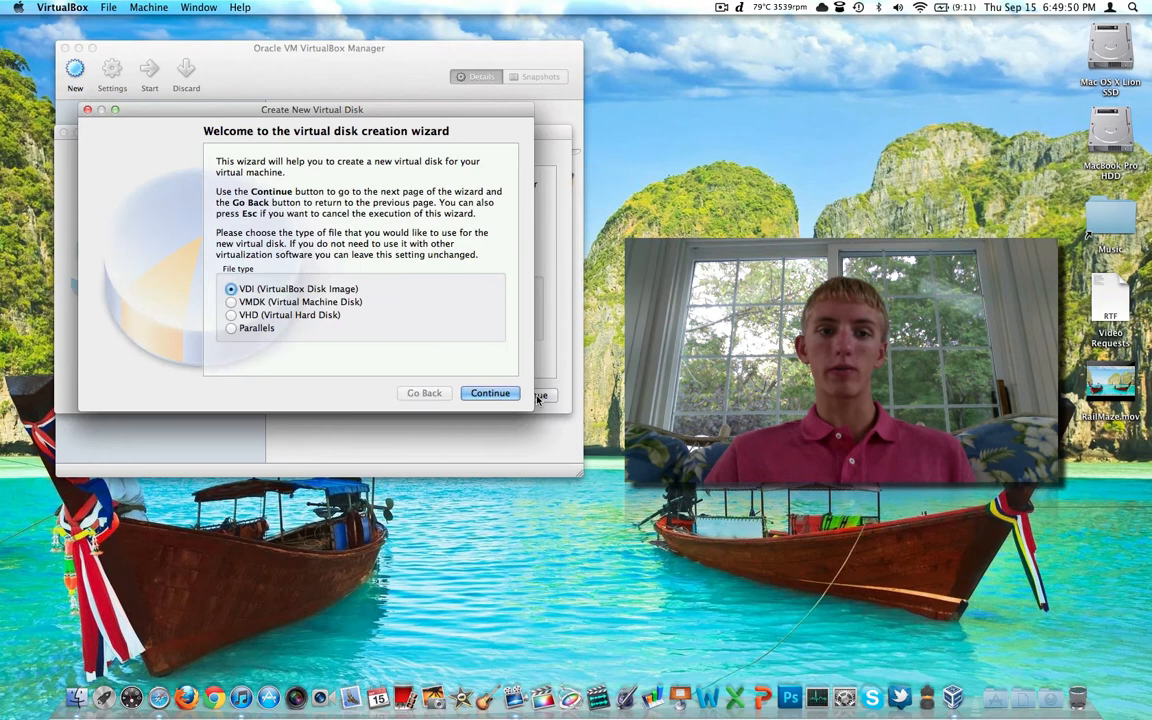
mouse_move(408, 344)
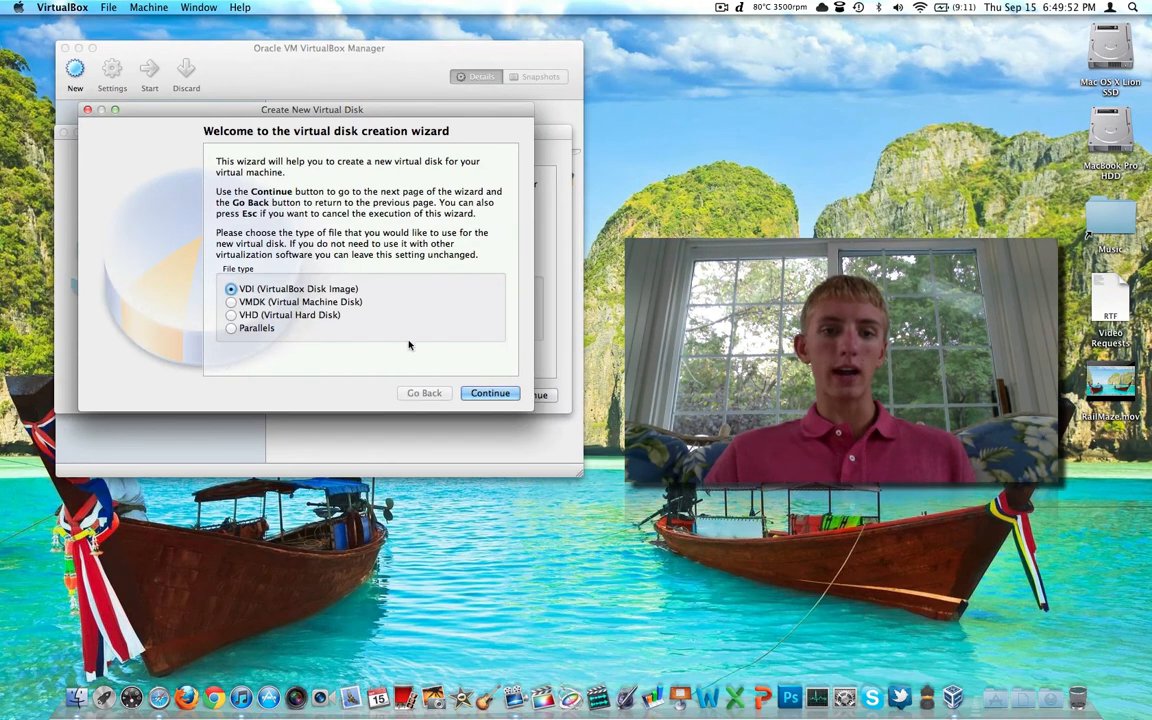
click(490, 392)
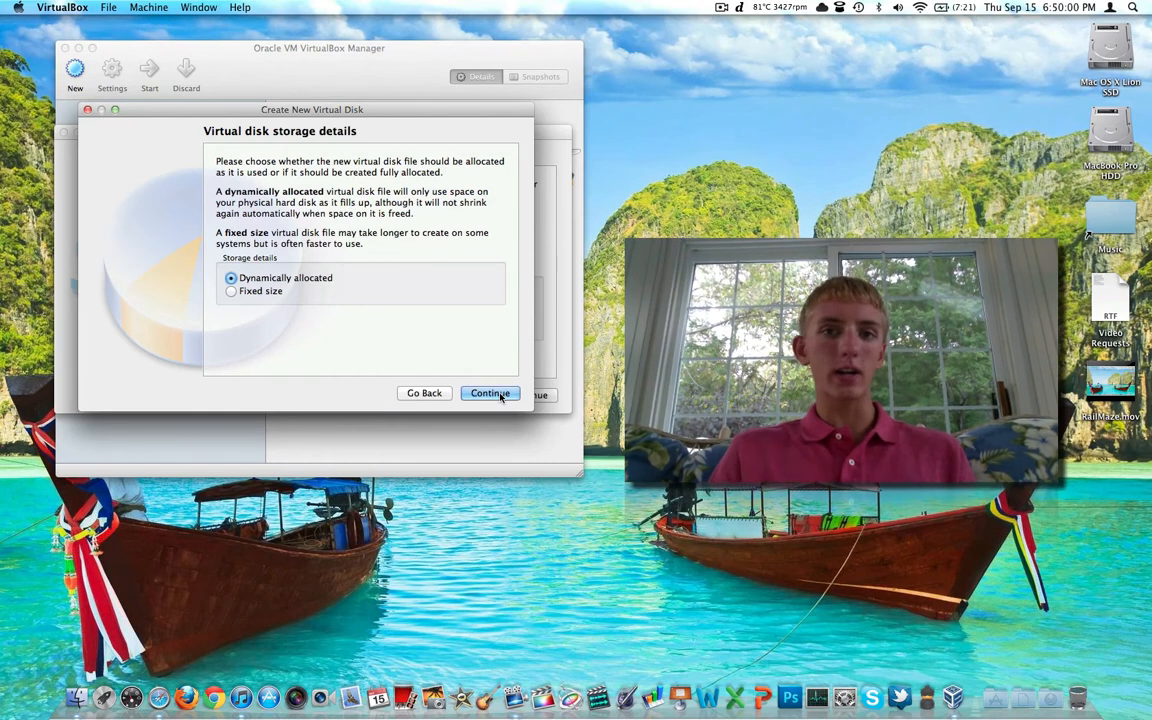
click(488, 392)
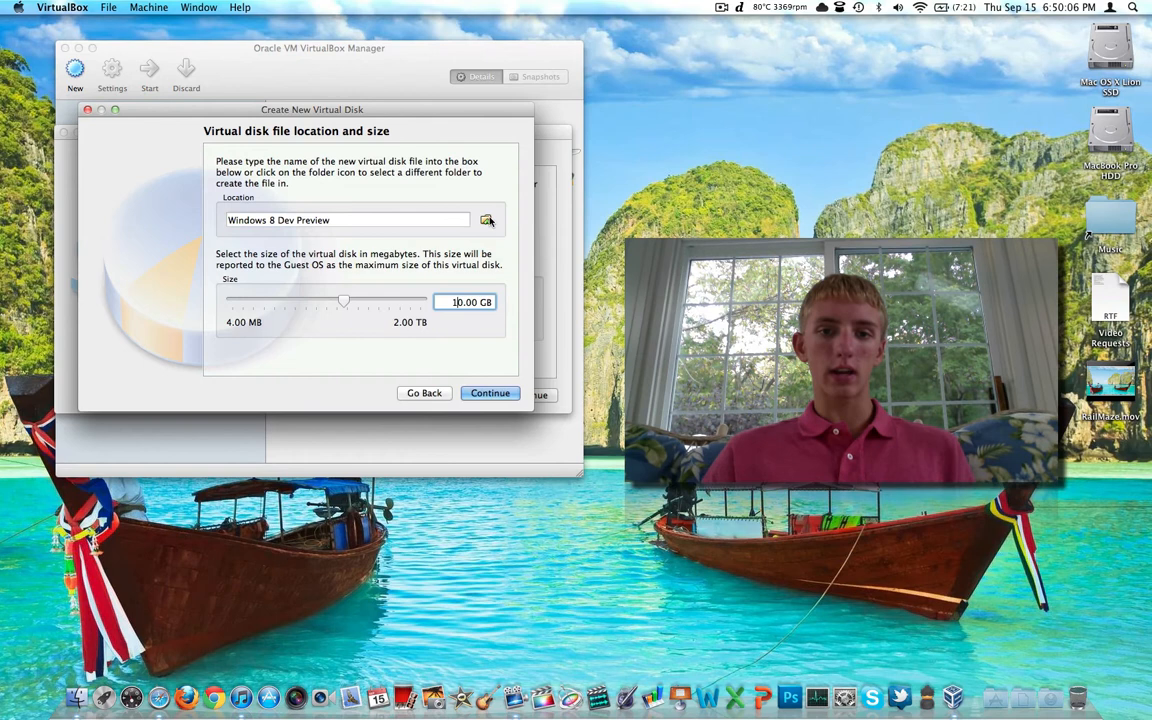
click(488, 220)
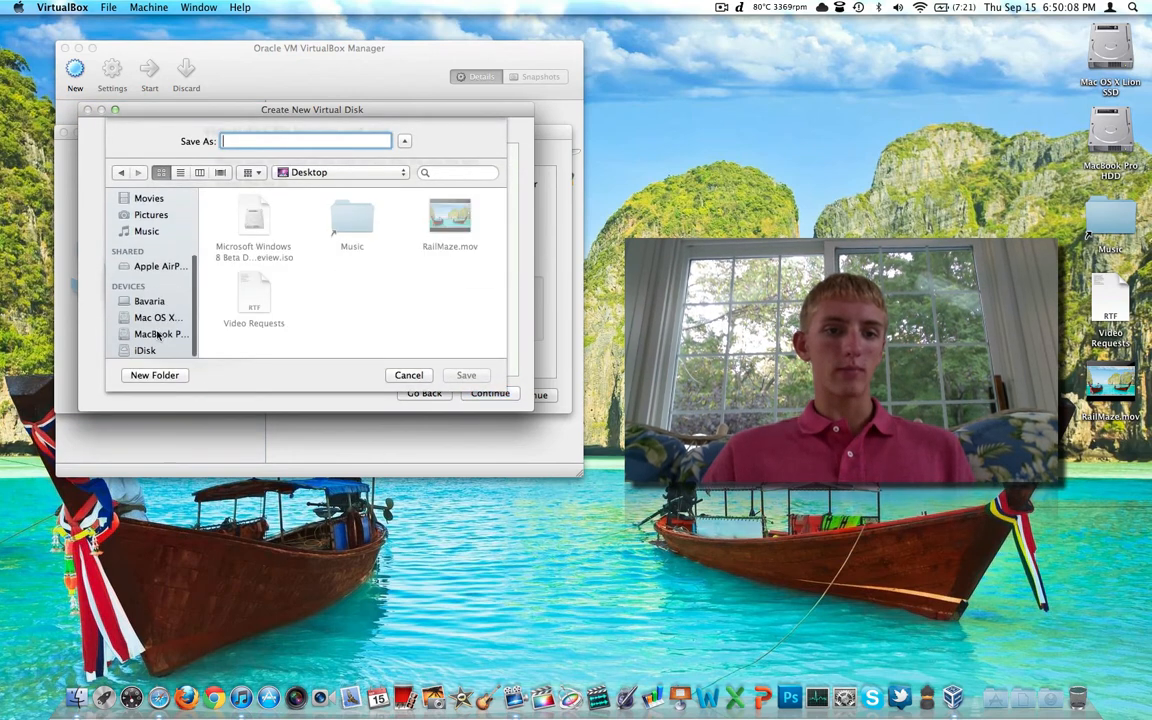
click(160, 332)
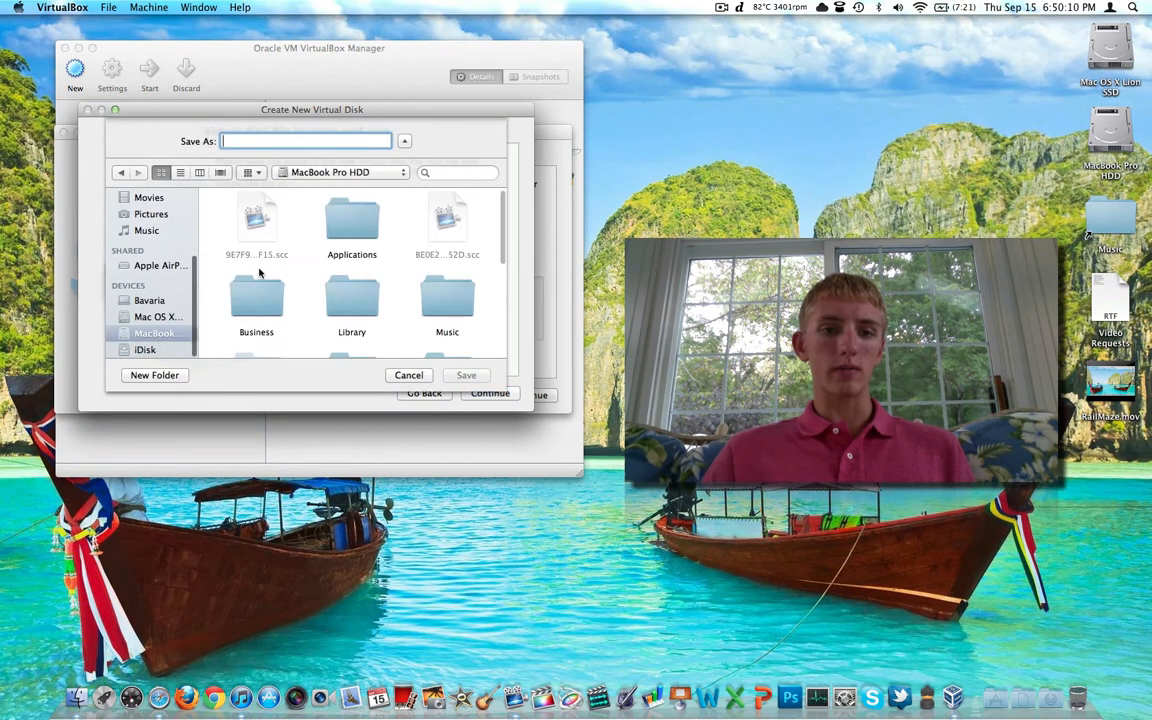
text(Windows 8 Dev Preview)
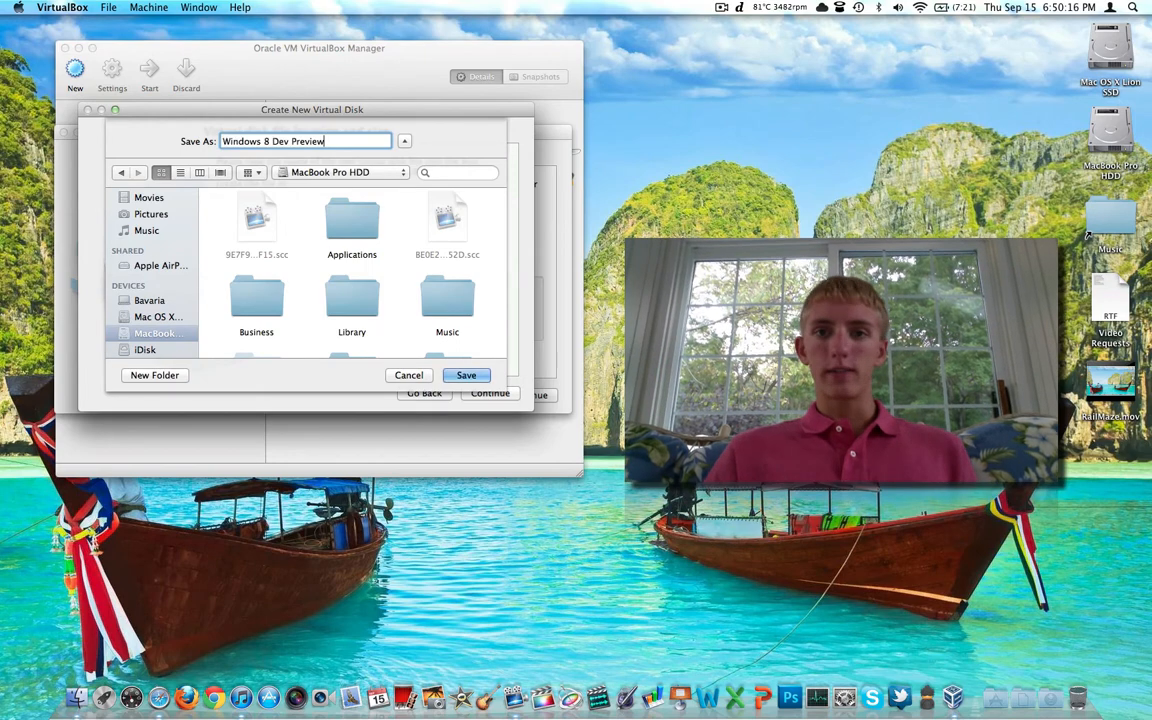
click(466, 376)
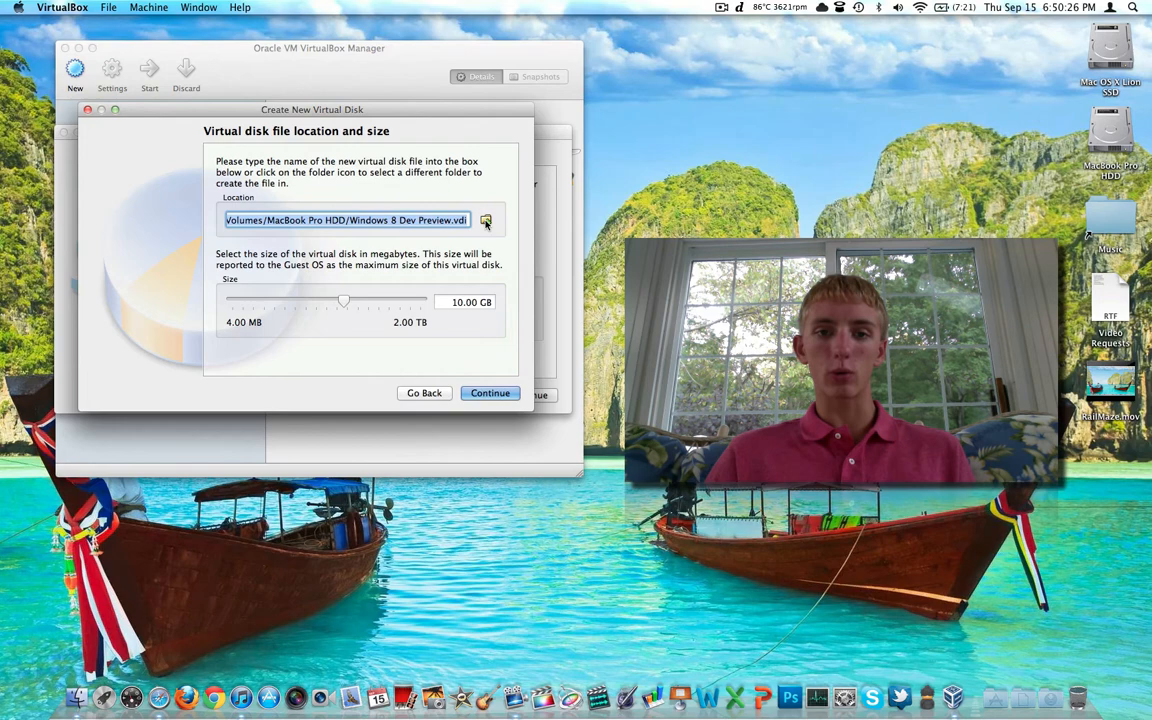
- Finish creating the 10 GB disk and the machine, then select it and view its settings
click(490, 392)
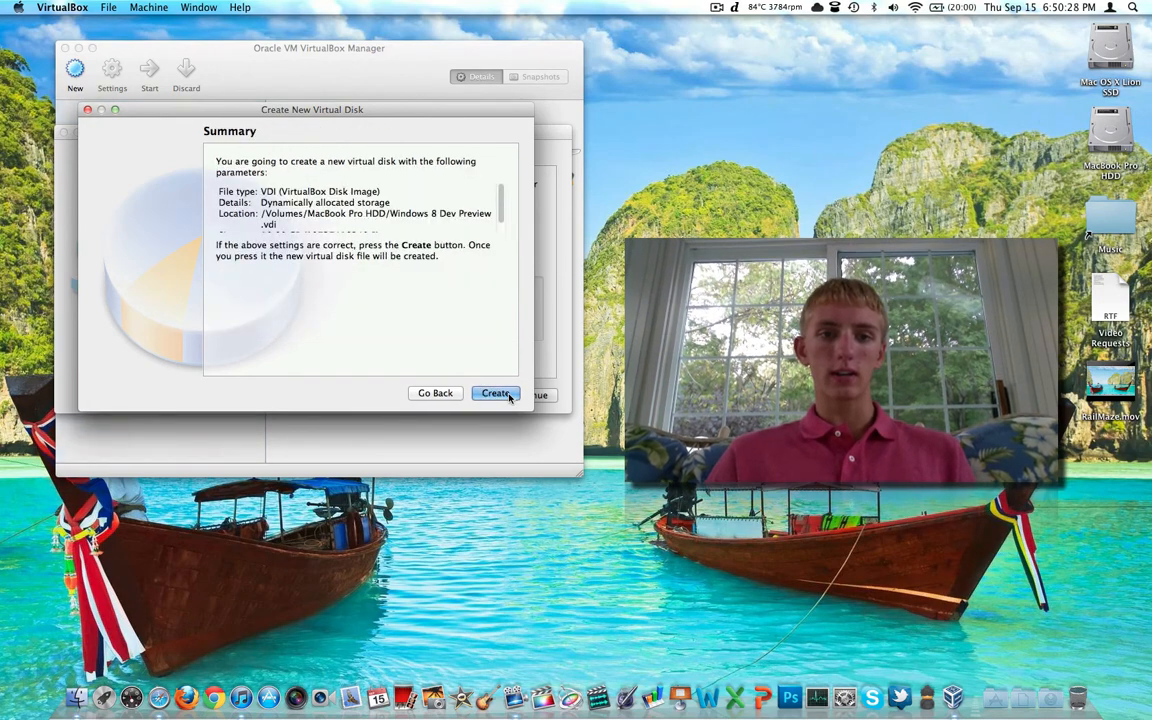
click(496, 392)
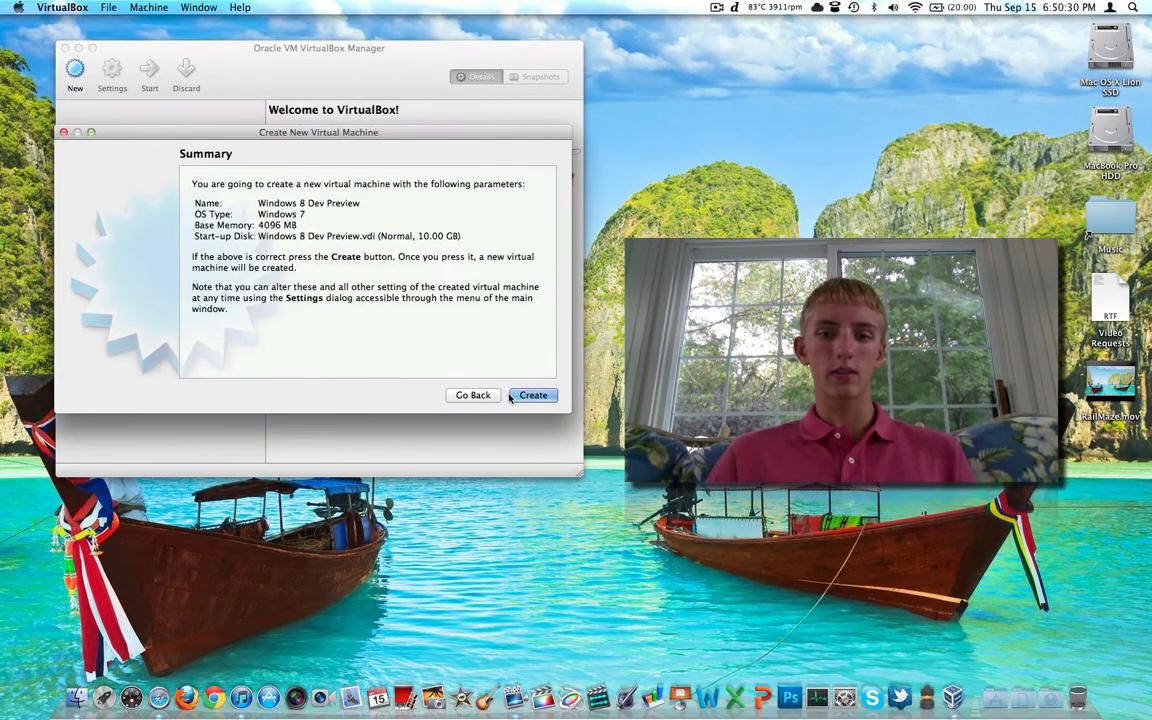
click(532, 396)
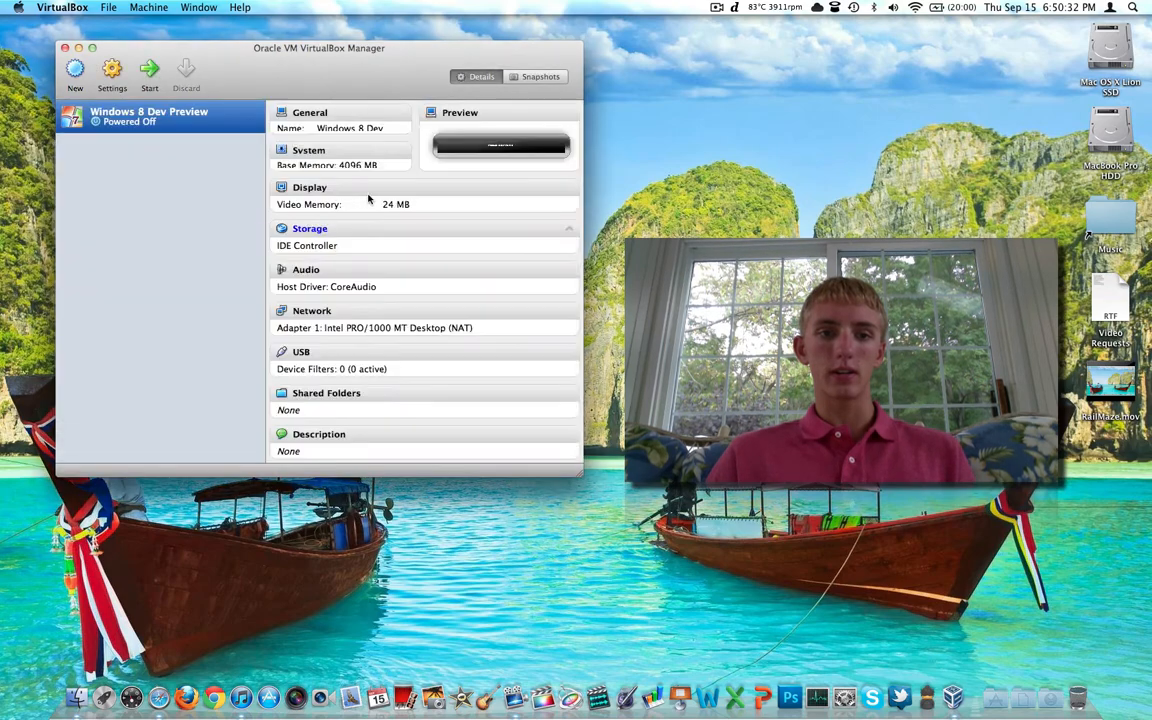
click(150, 116)
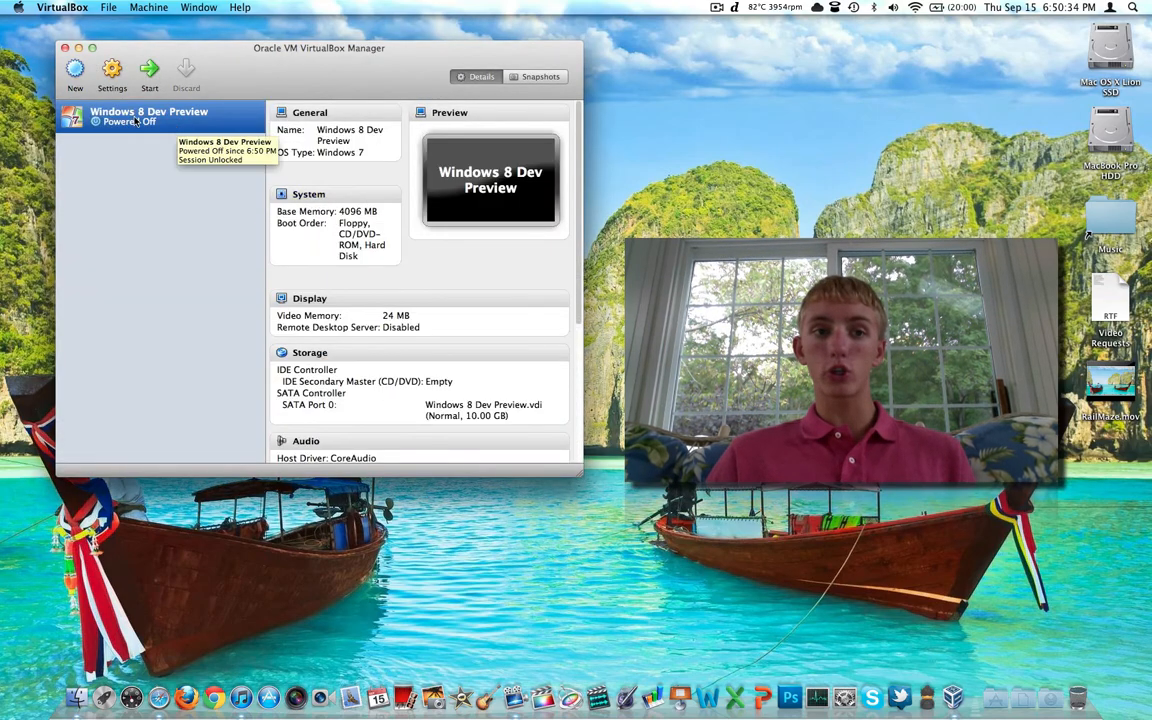
click(112, 70)
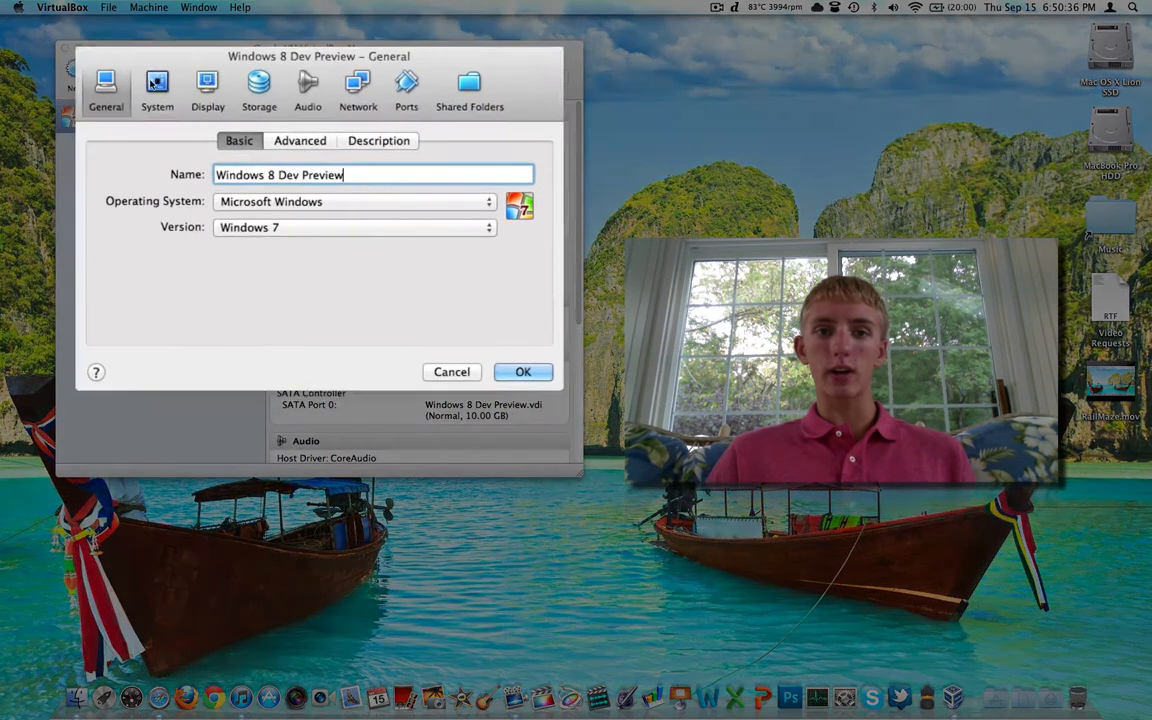
- Review boot order and set the machine to 2 processors under System
click(300, 140)
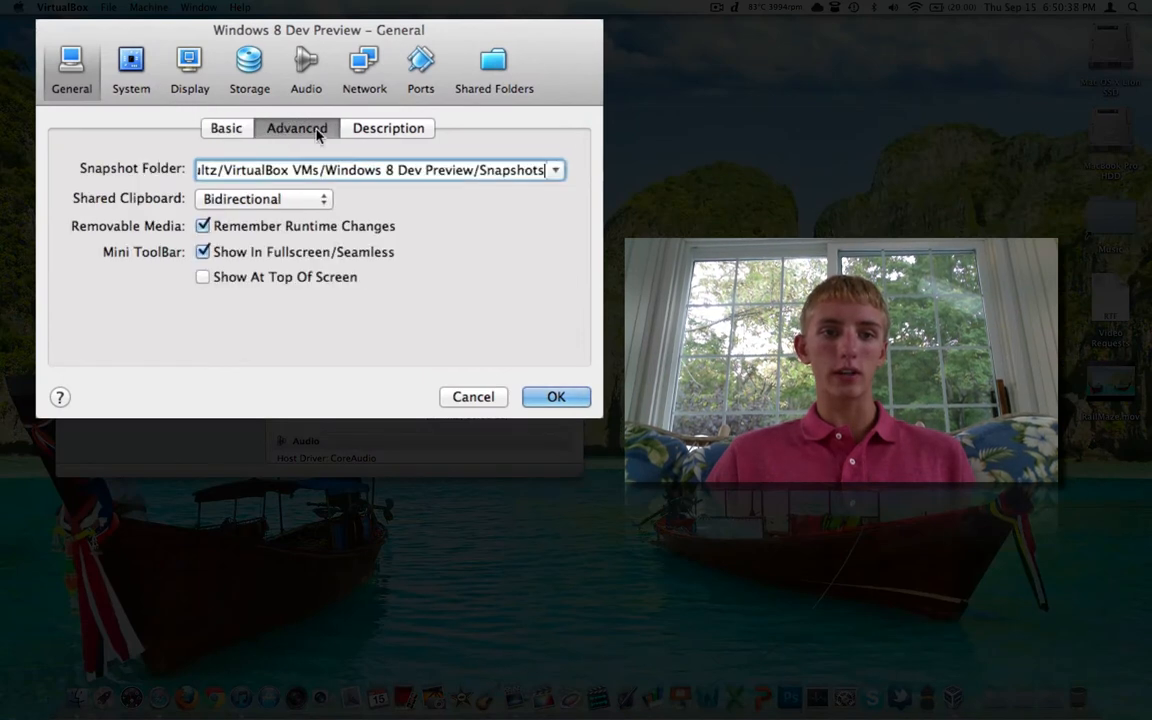
click(132, 56)
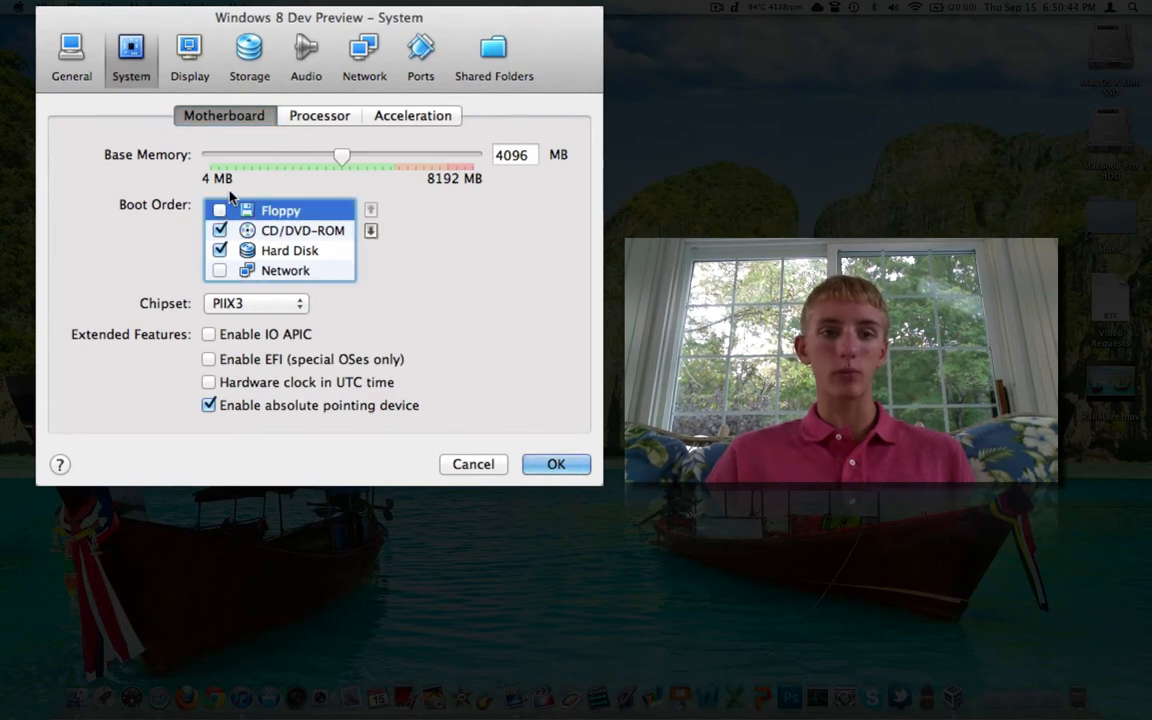
click(320, 114)
text(2)
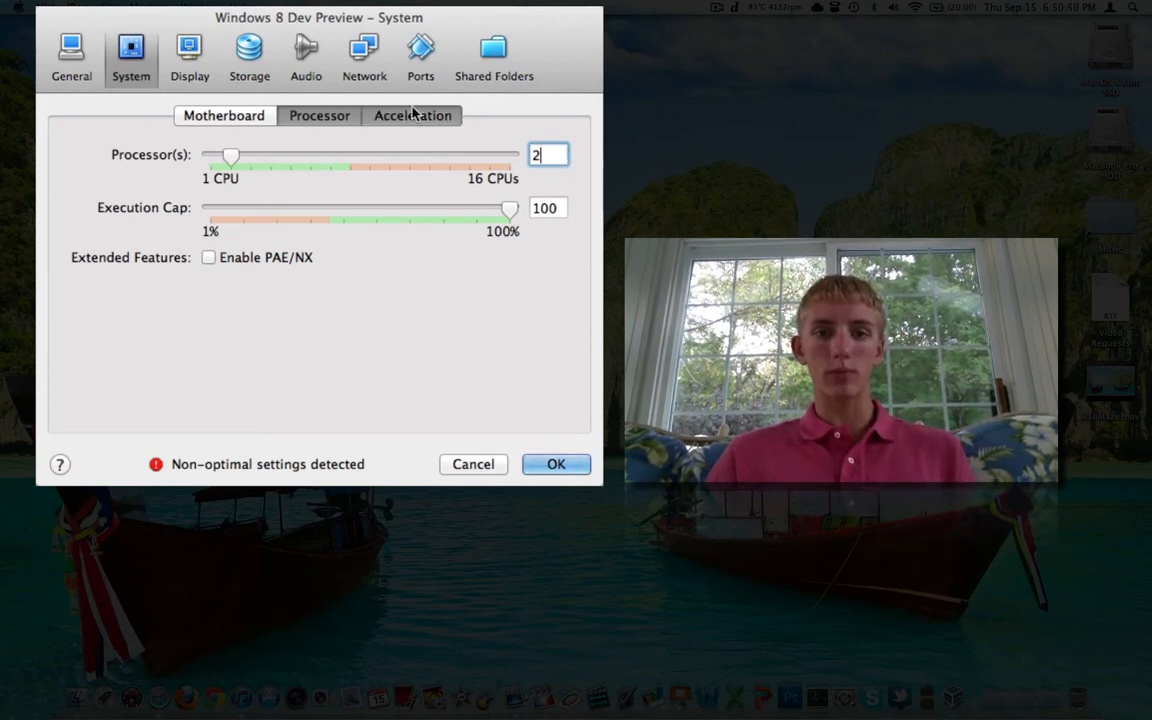
- Enable 3D and 2D acceleration and raise video memory to 256 MB under Display
click(188, 56)
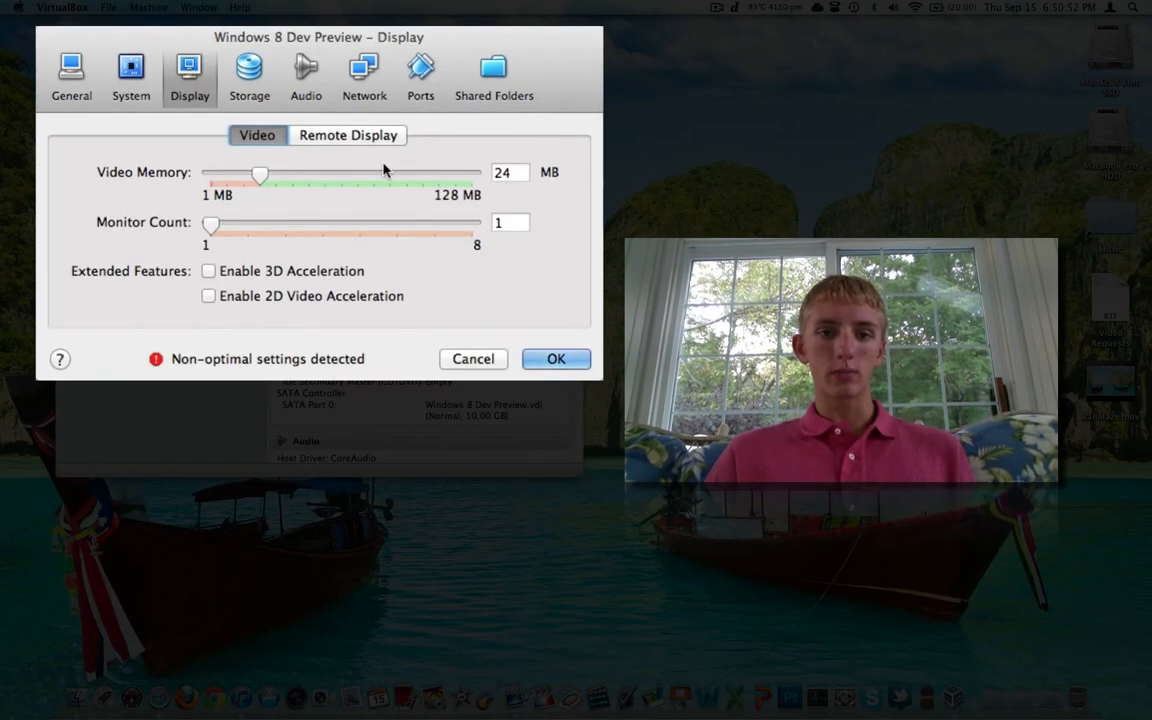
click(208, 270)
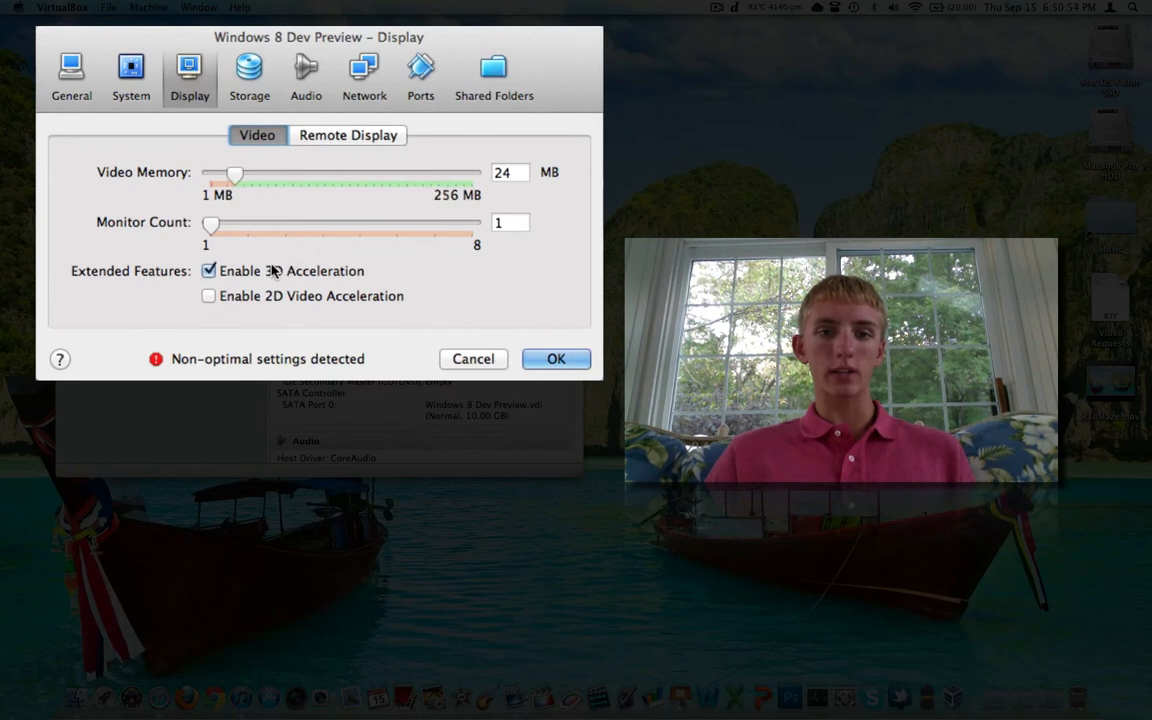
click(208, 296)
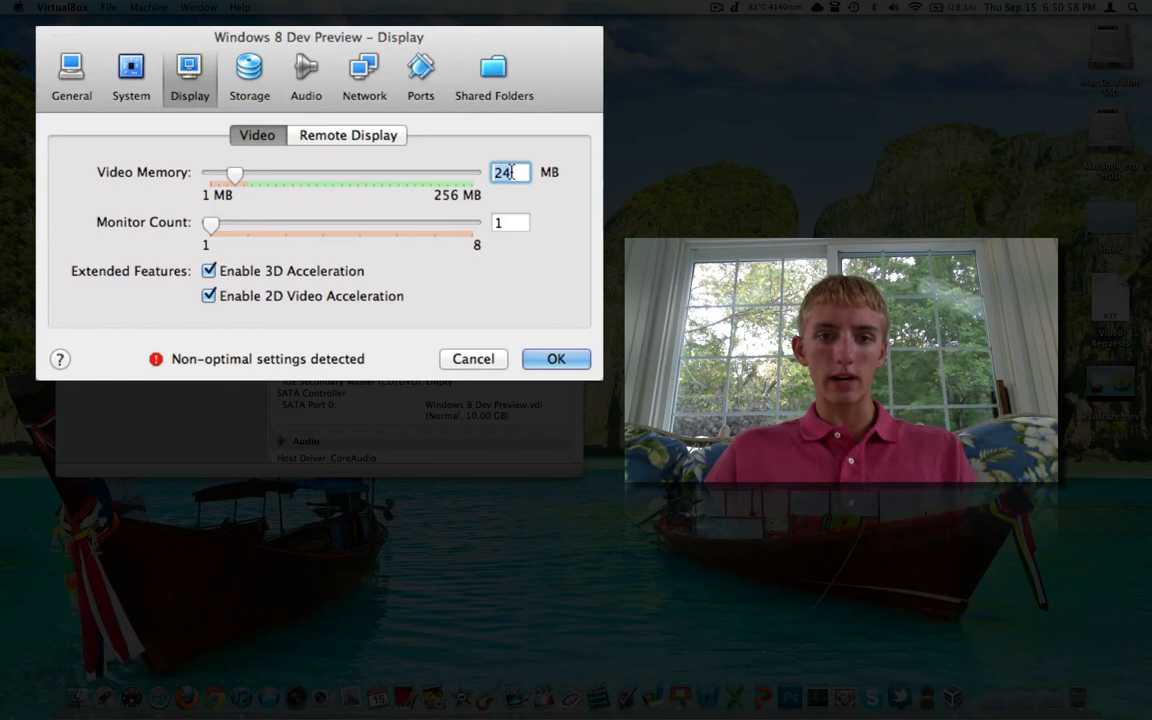
drag(236, 172, 472, 172)
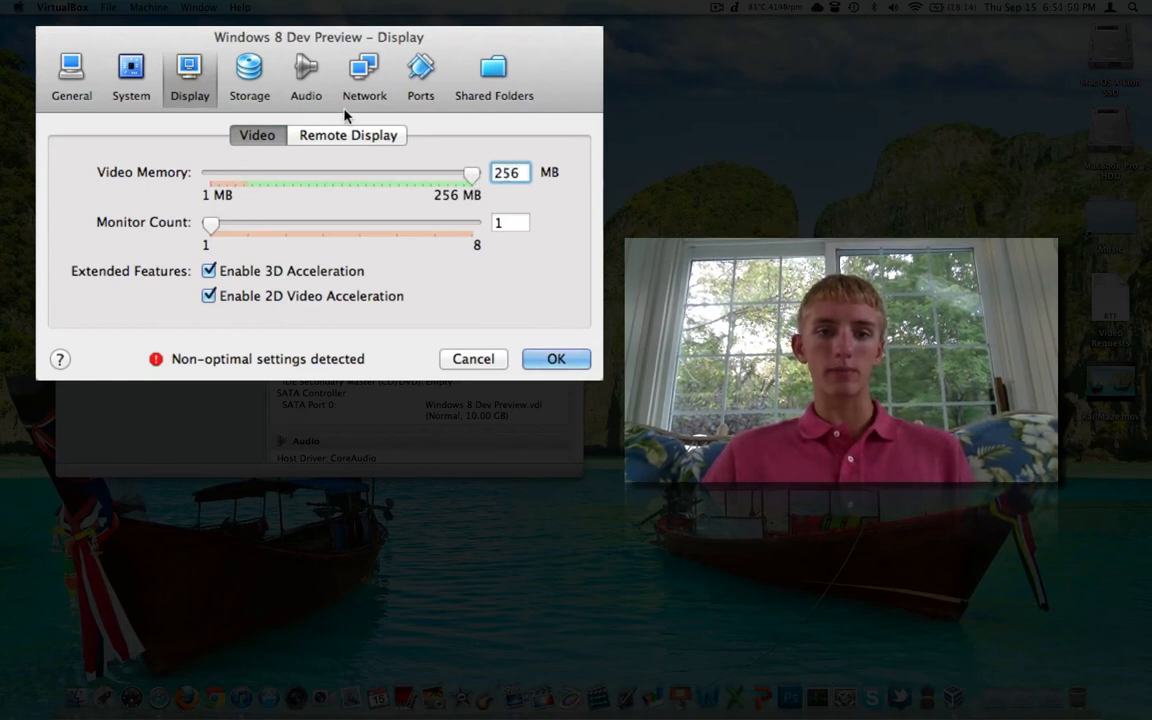
- Check storage and audio settings, save them, and start the virtual machine
click(248, 64)
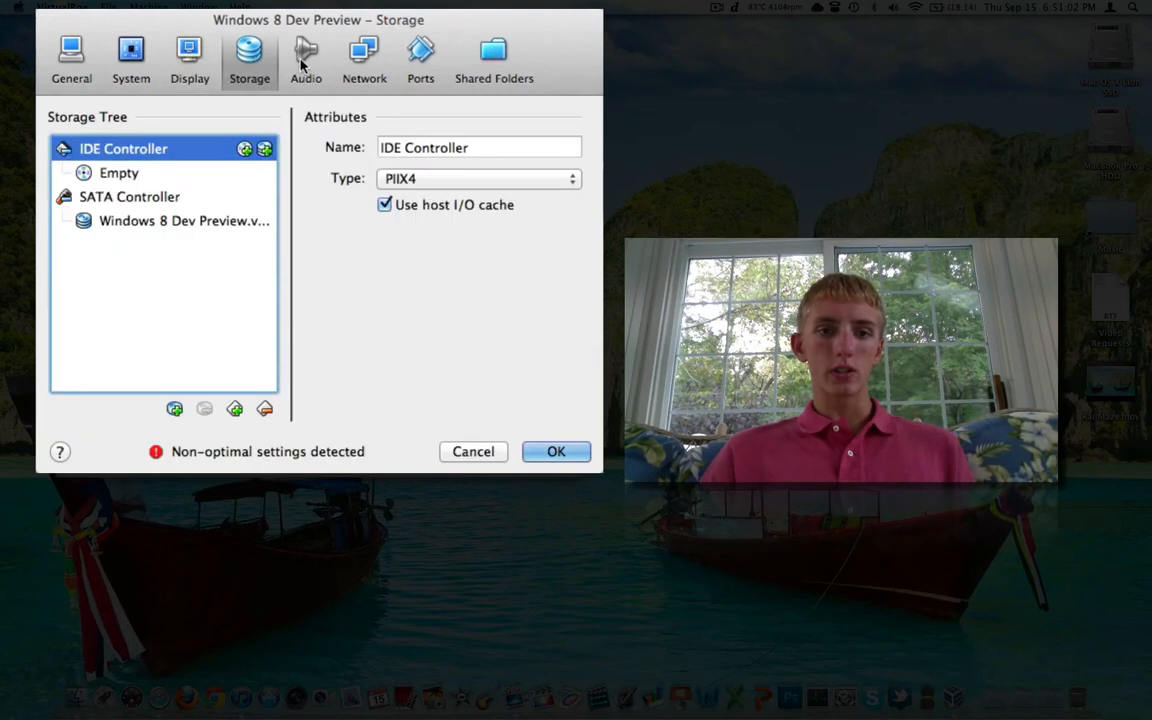
click(306, 60)
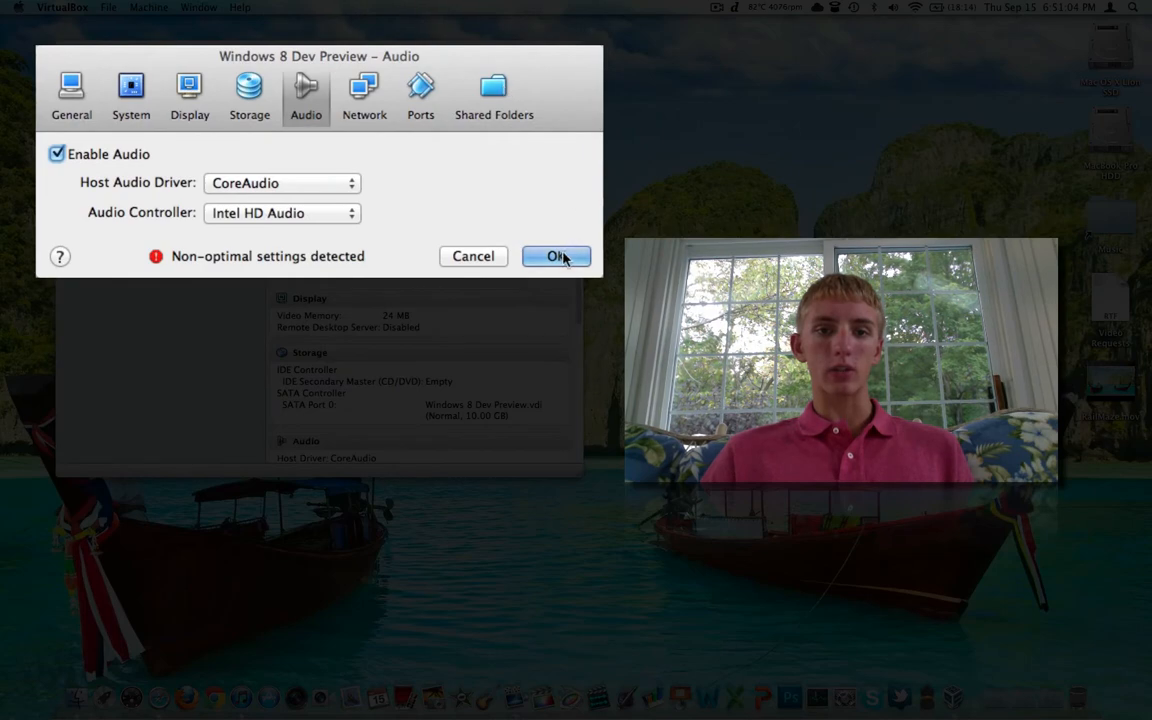
click(556, 256)
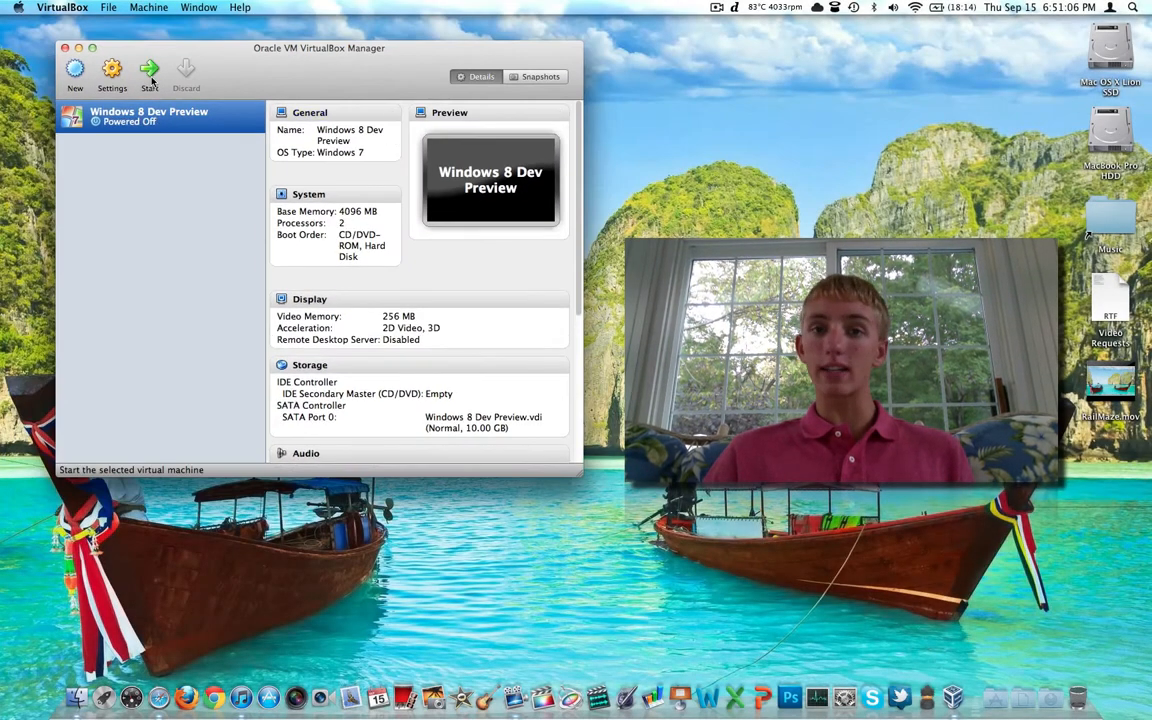
click(148, 68)
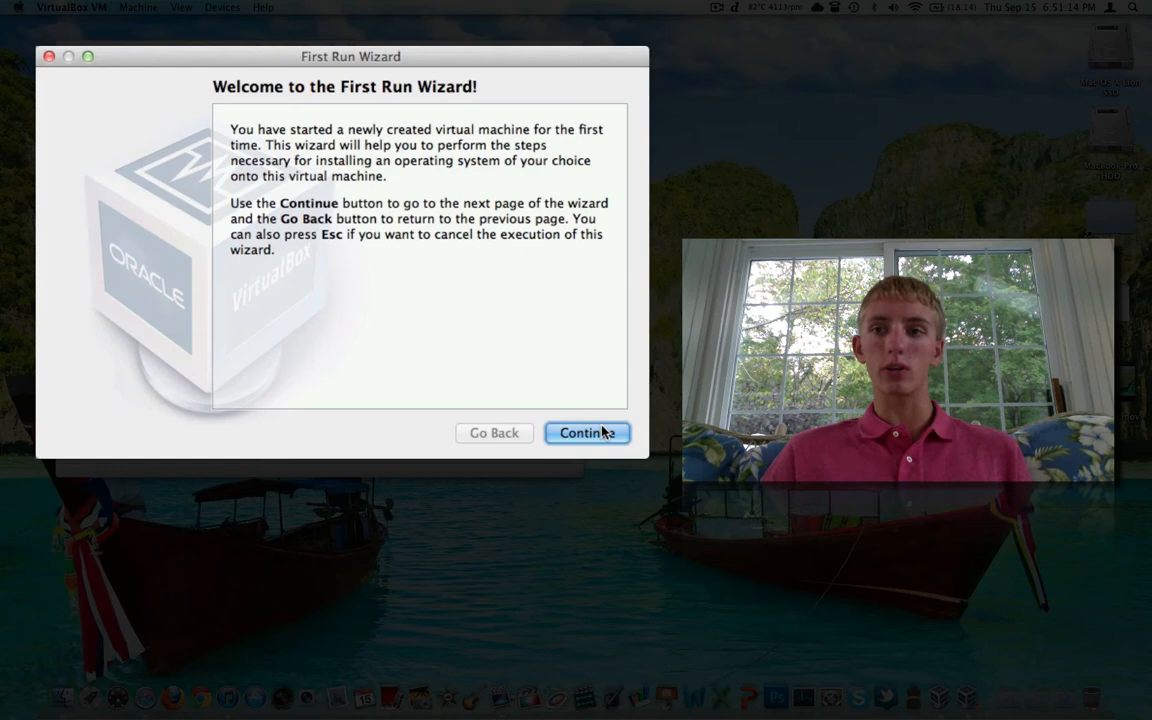
- Boot the machine from the Windows 8 Developer Preview ISO chosen in the First Run Wizard
click(588, 432)
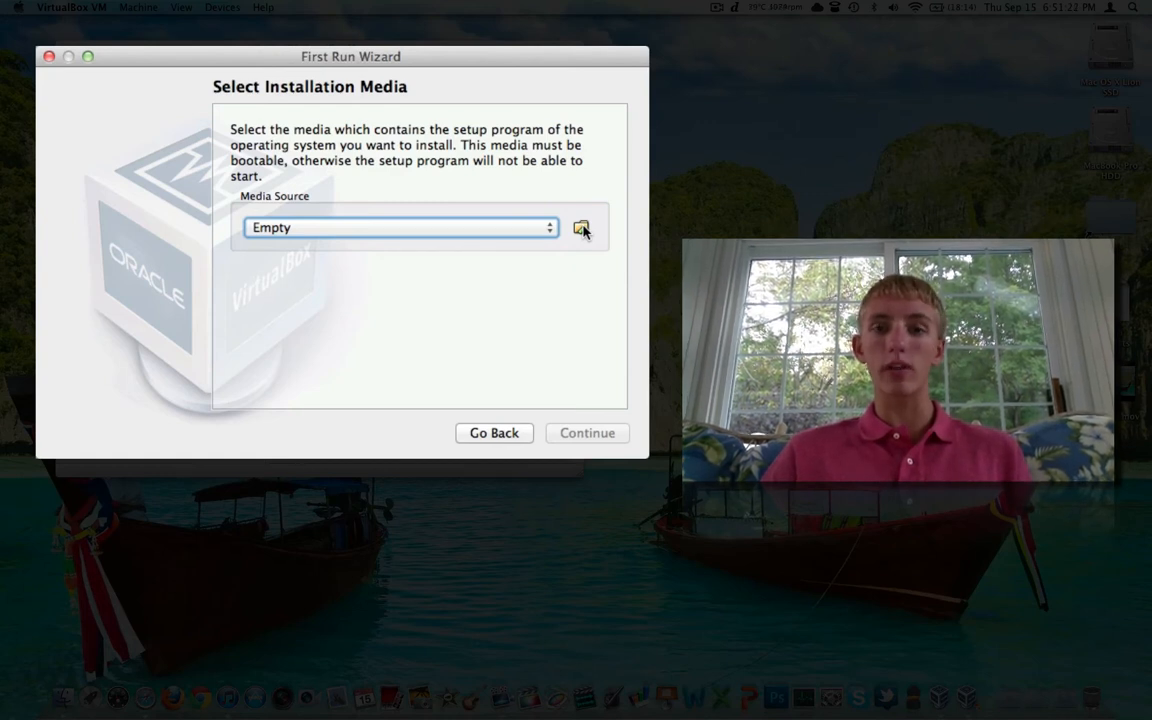
mouse_move(580, 252)
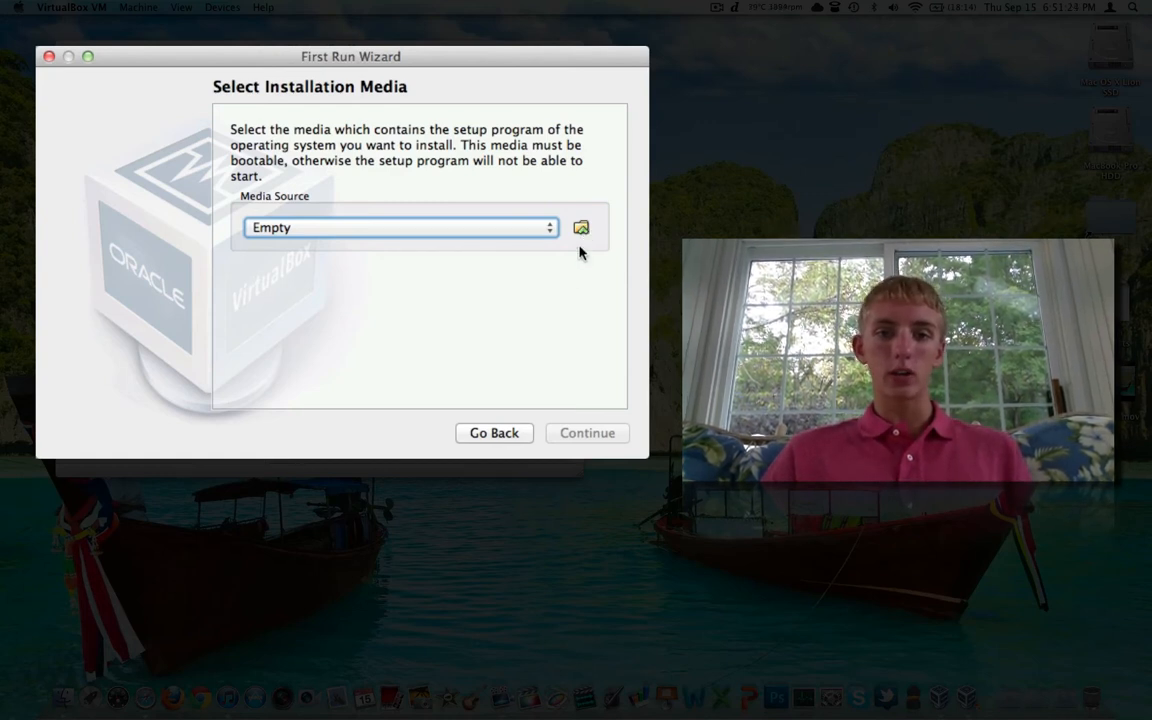
click(580, 228)
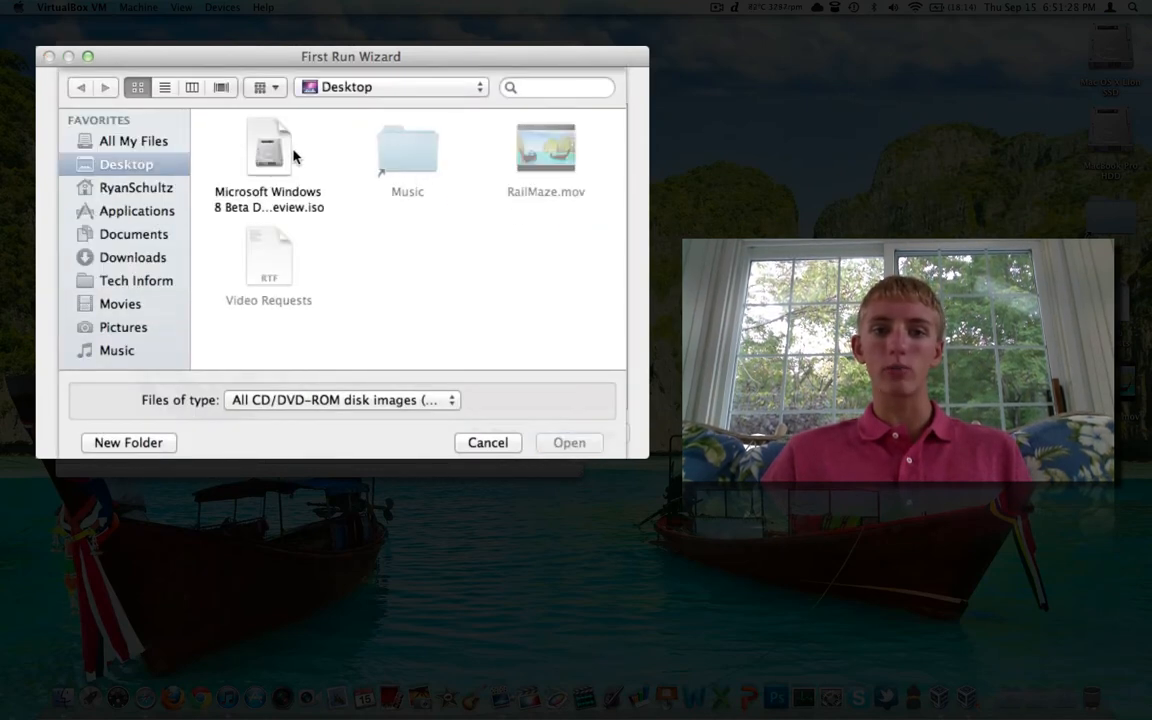
click(568, 442)
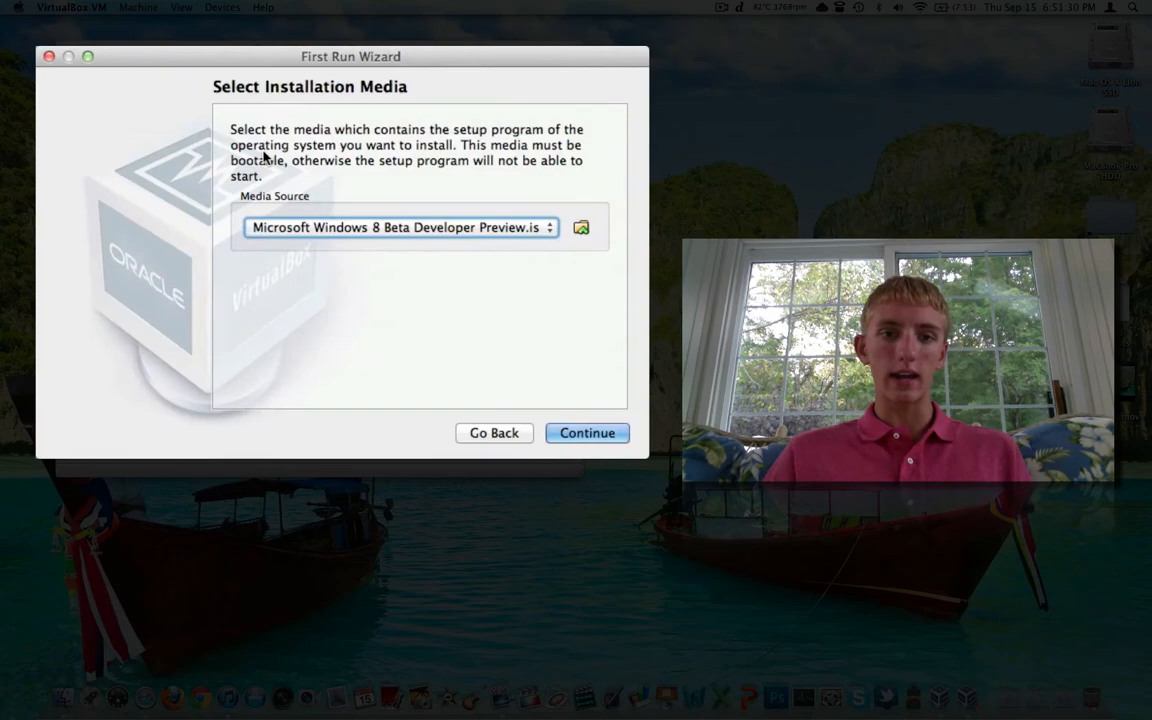
click(588, 432)
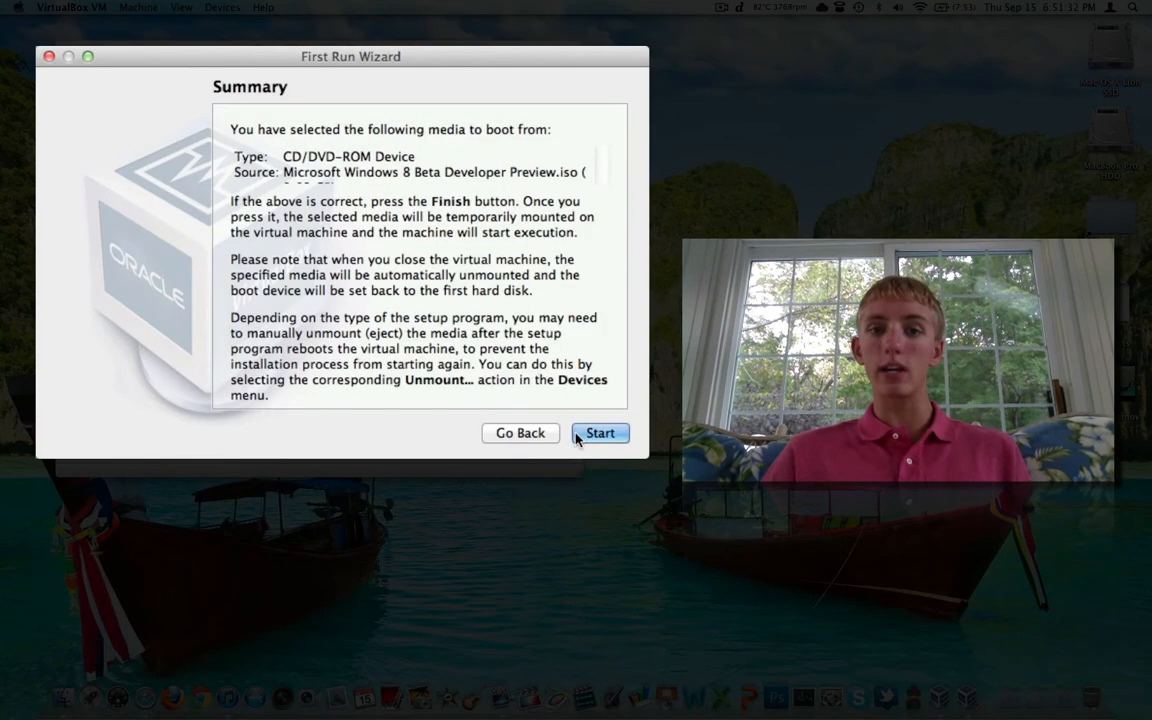
click(600, 432)
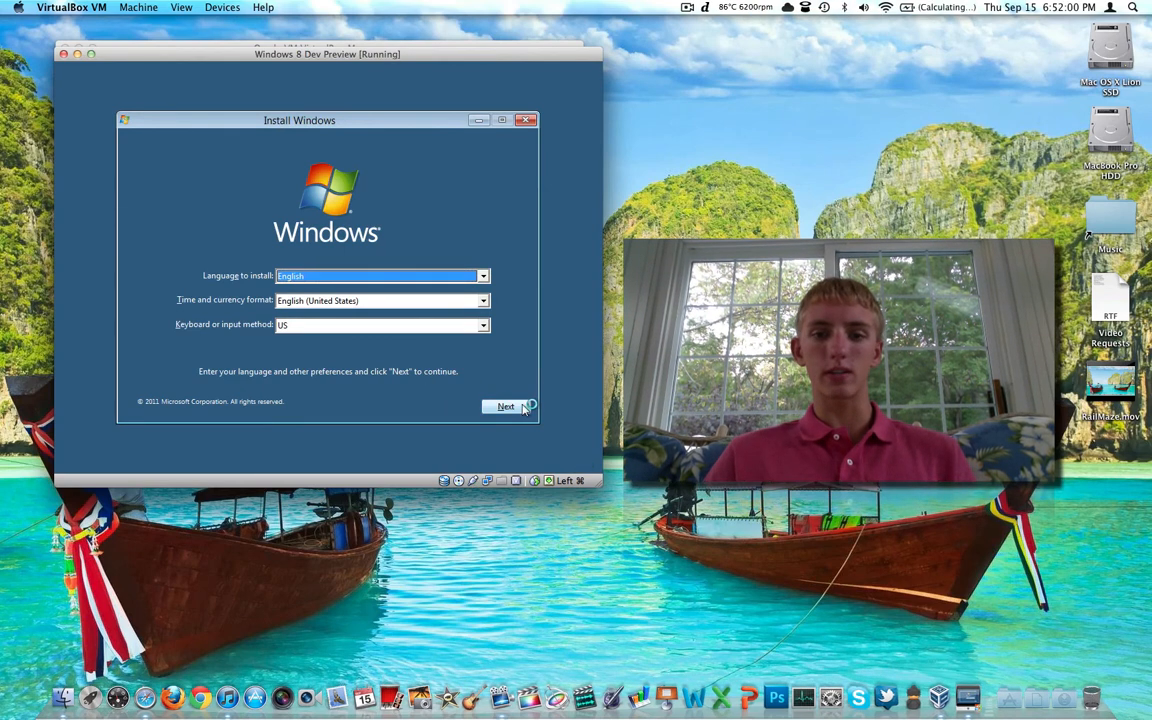
- Accept the default language, begin Install now, and accept the Windows license terms
click(508, 406)
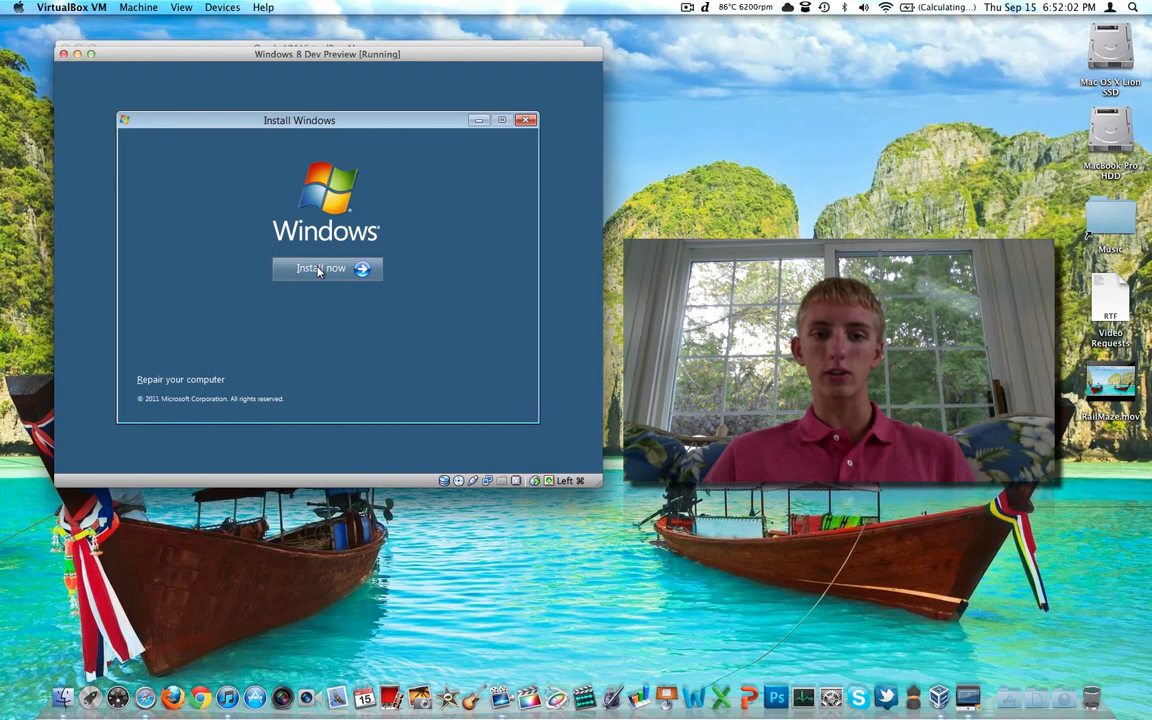
click(322, 268)
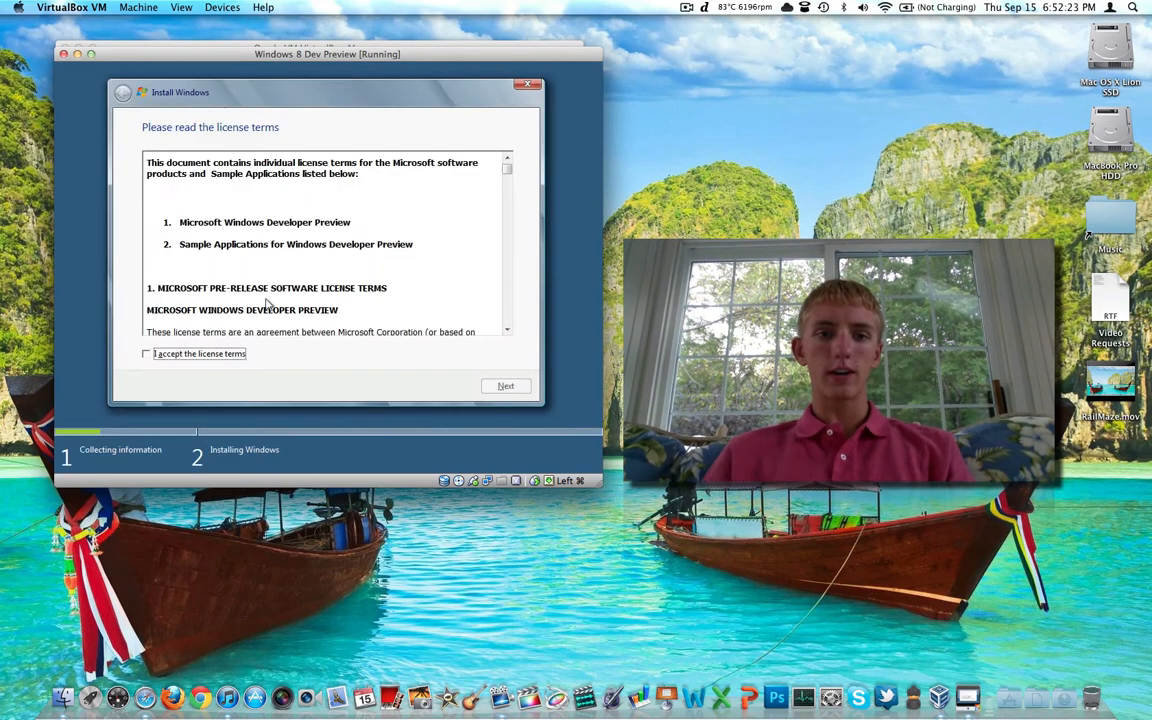
click(144, 352)
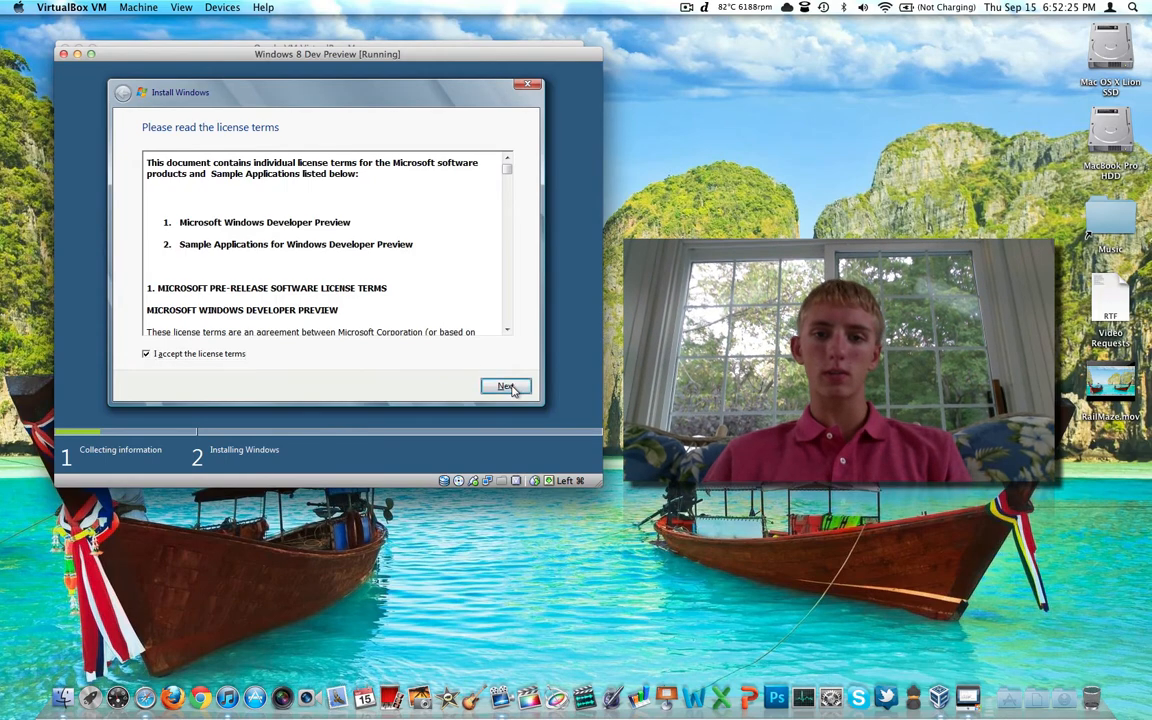
click(506, 388)
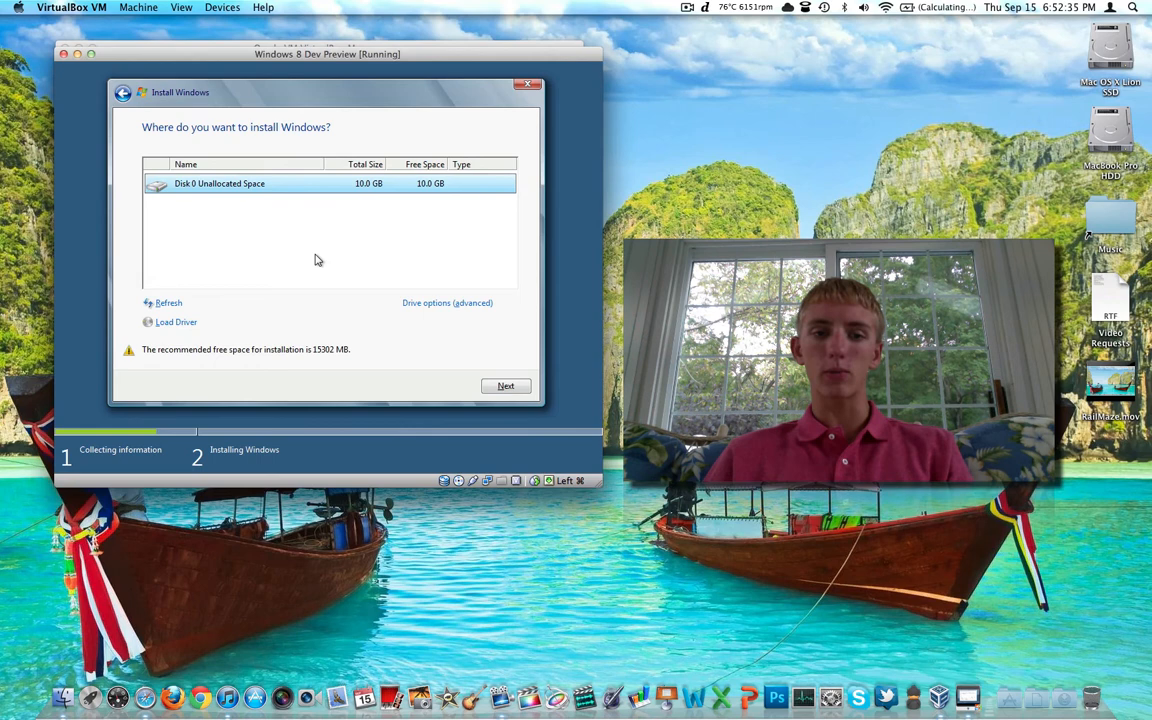
mouse_move(292, 188)
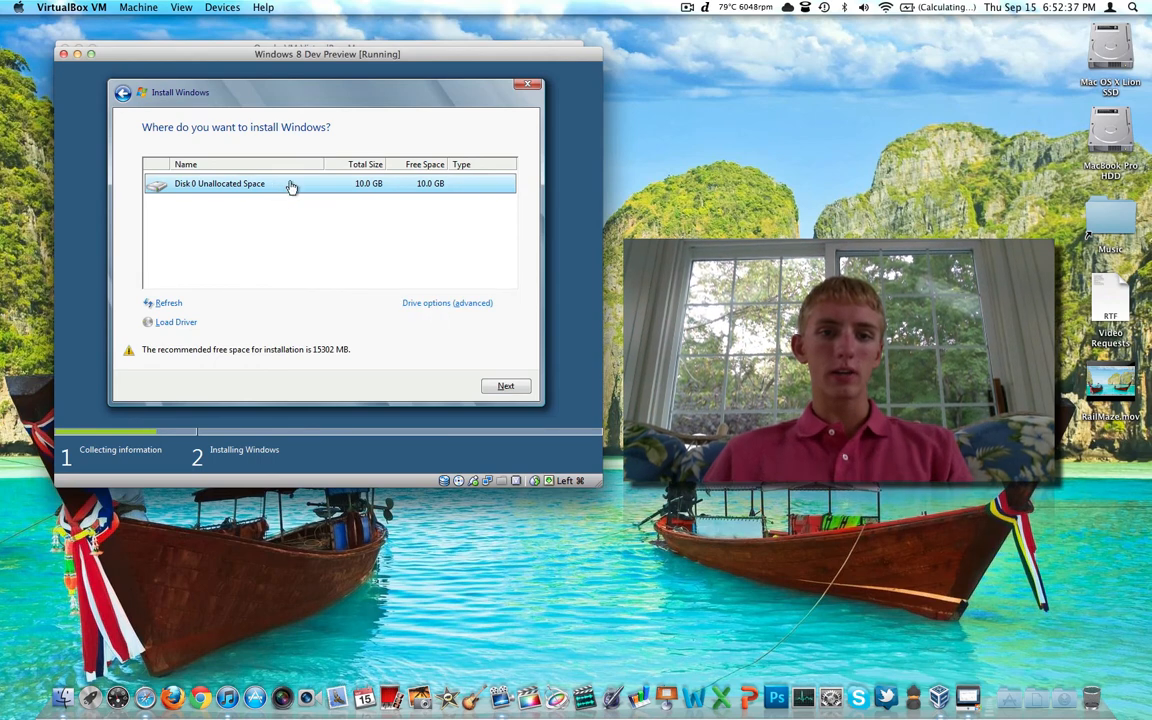
mouse_move(376, 238)
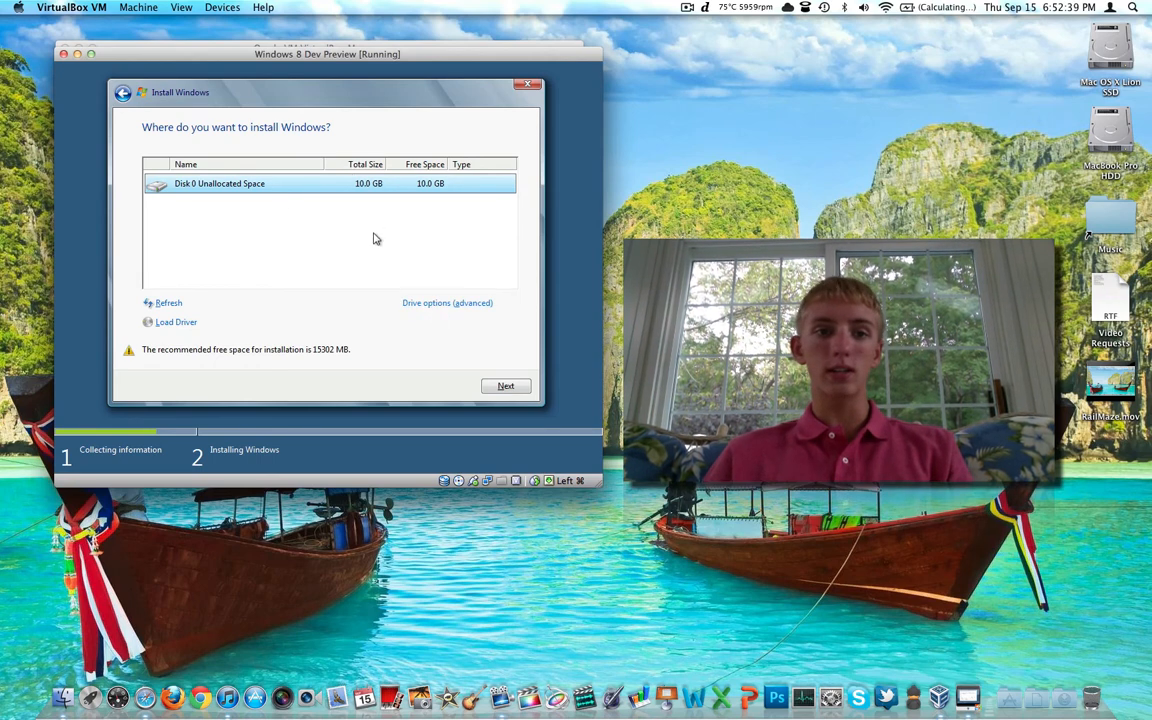
- Create a new partition on Disk 0, allowing the additional system partition
click(448, 302)
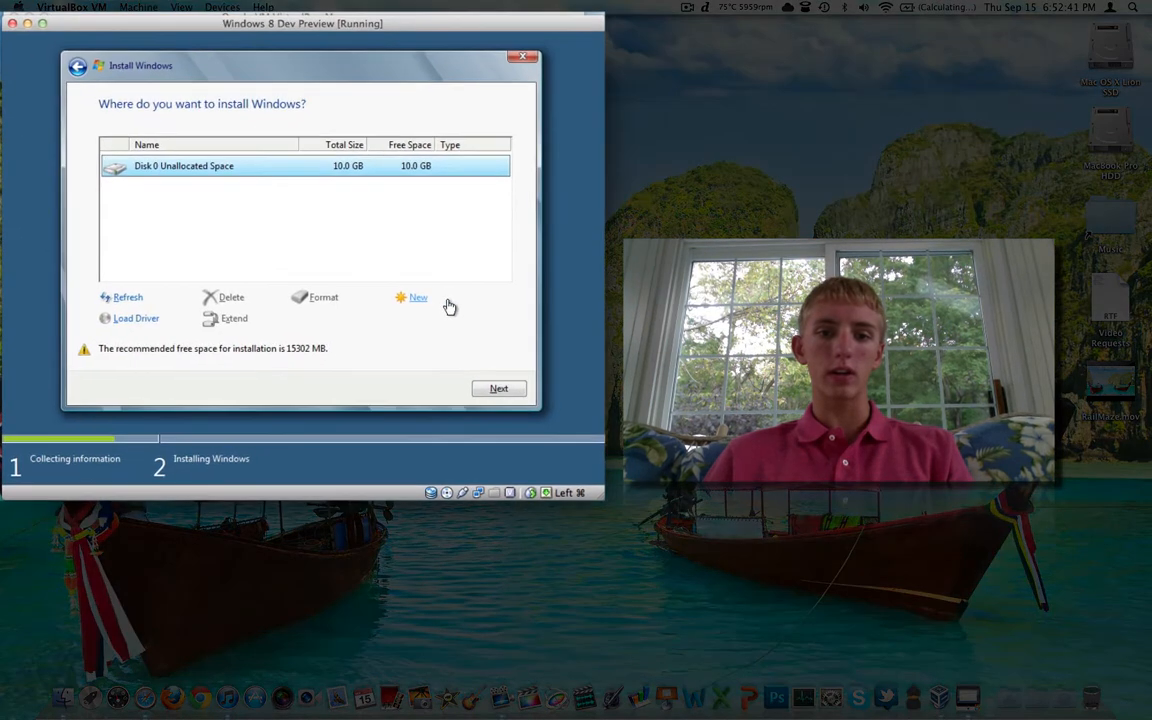
click(418, 296)
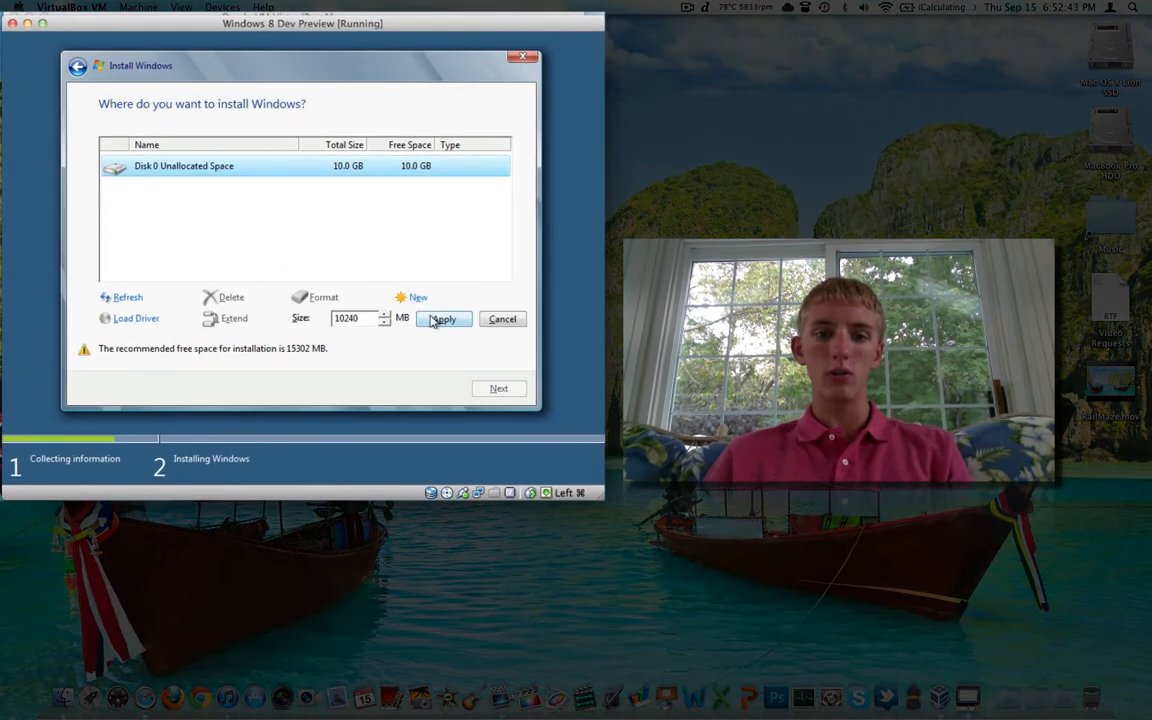
click(444, 318)
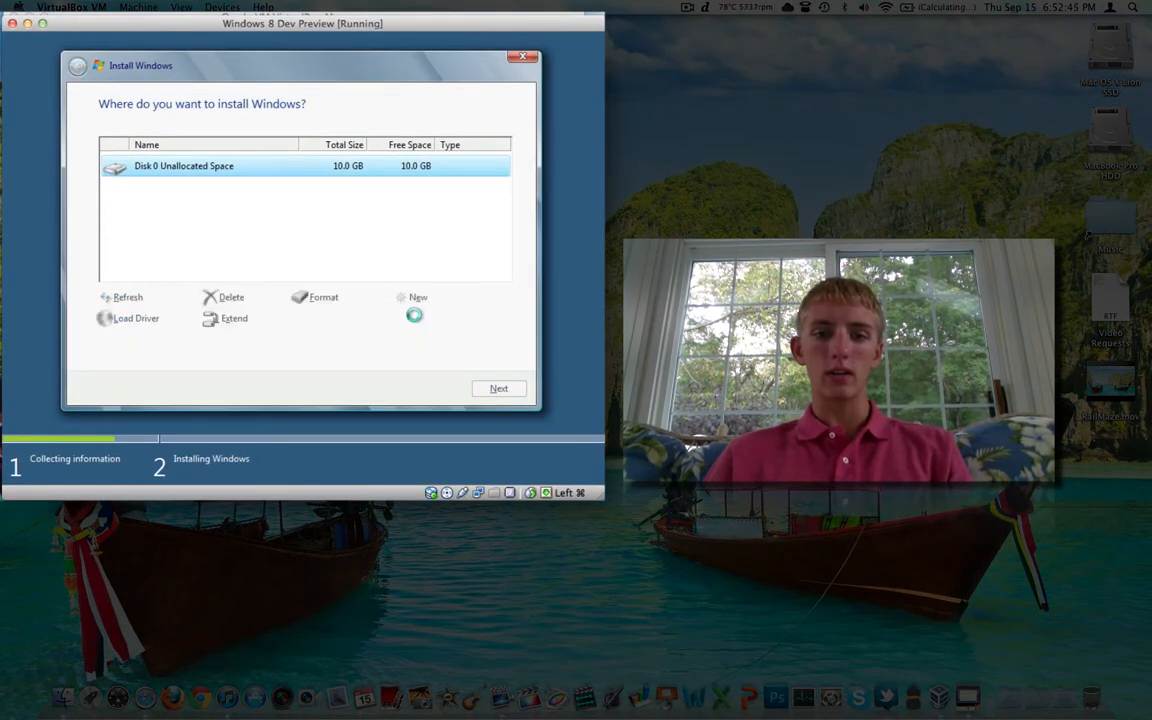
click(416, 296)
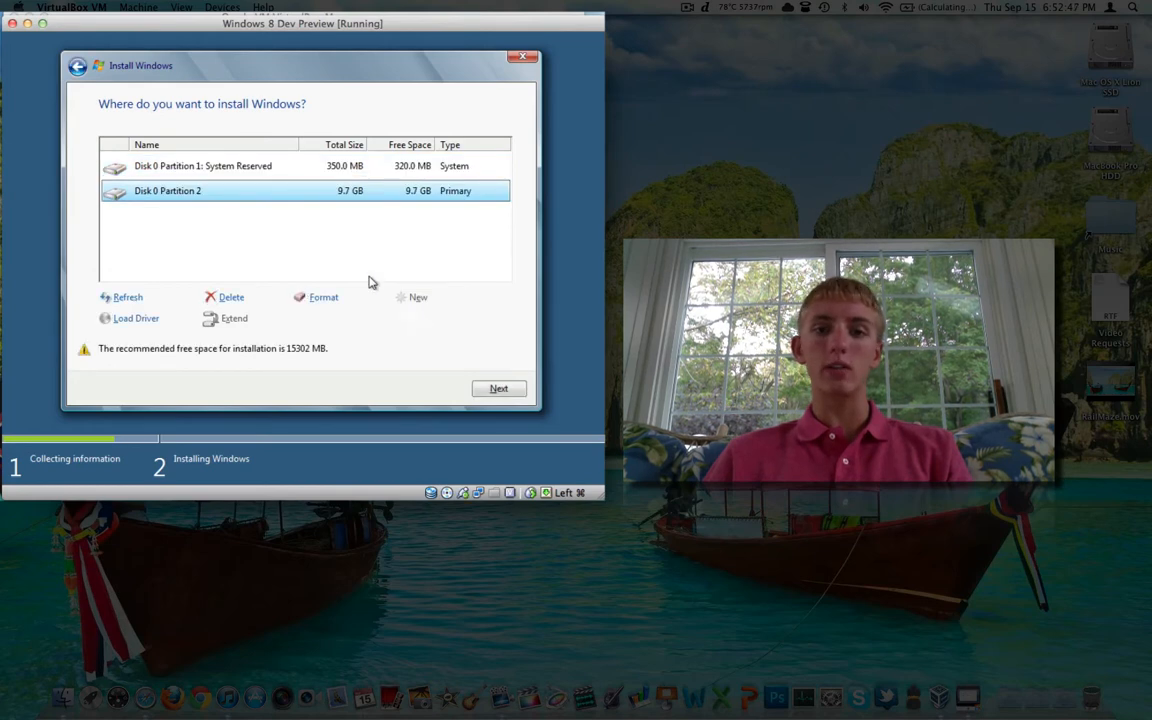
mouse_move(248, 218)
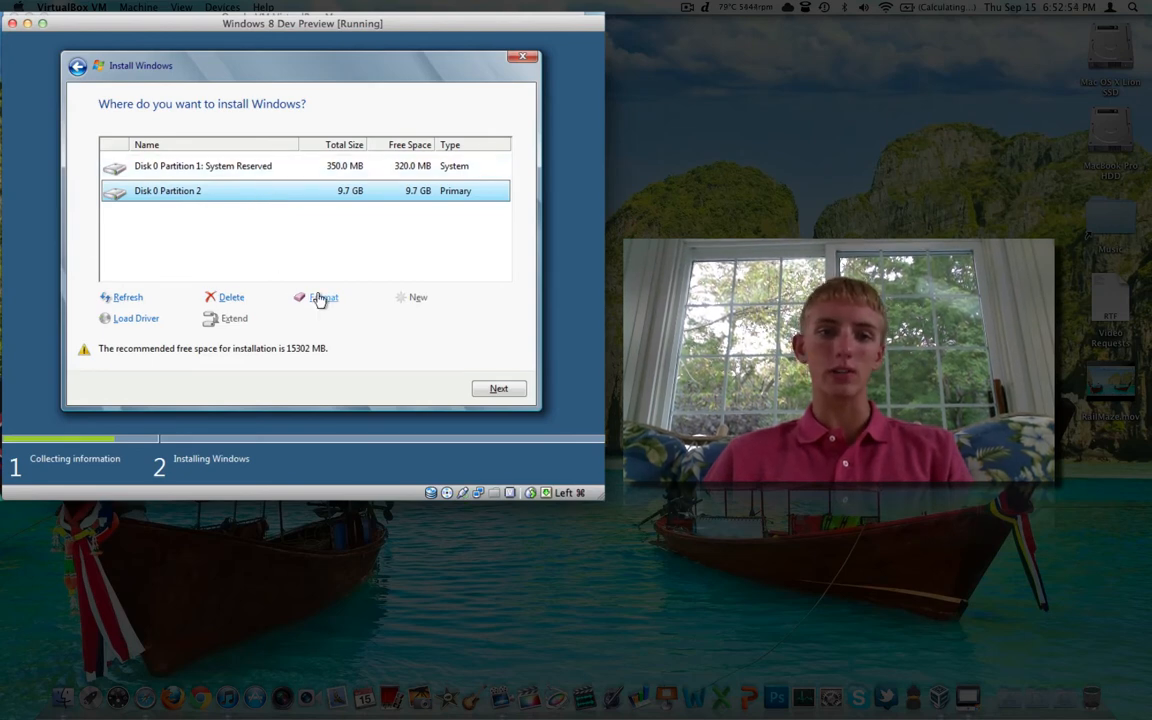
- Format the 9.7 GB primary Partition 2 and install Windows onto it
click(324, 296)
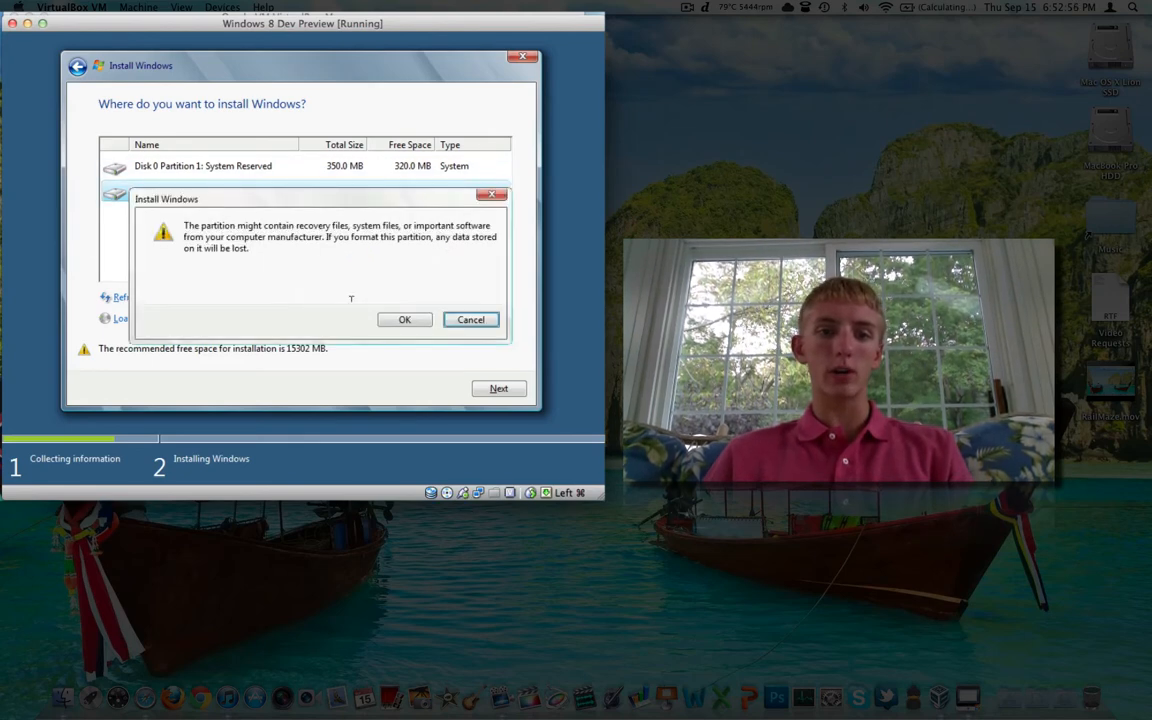
click(404, 320)
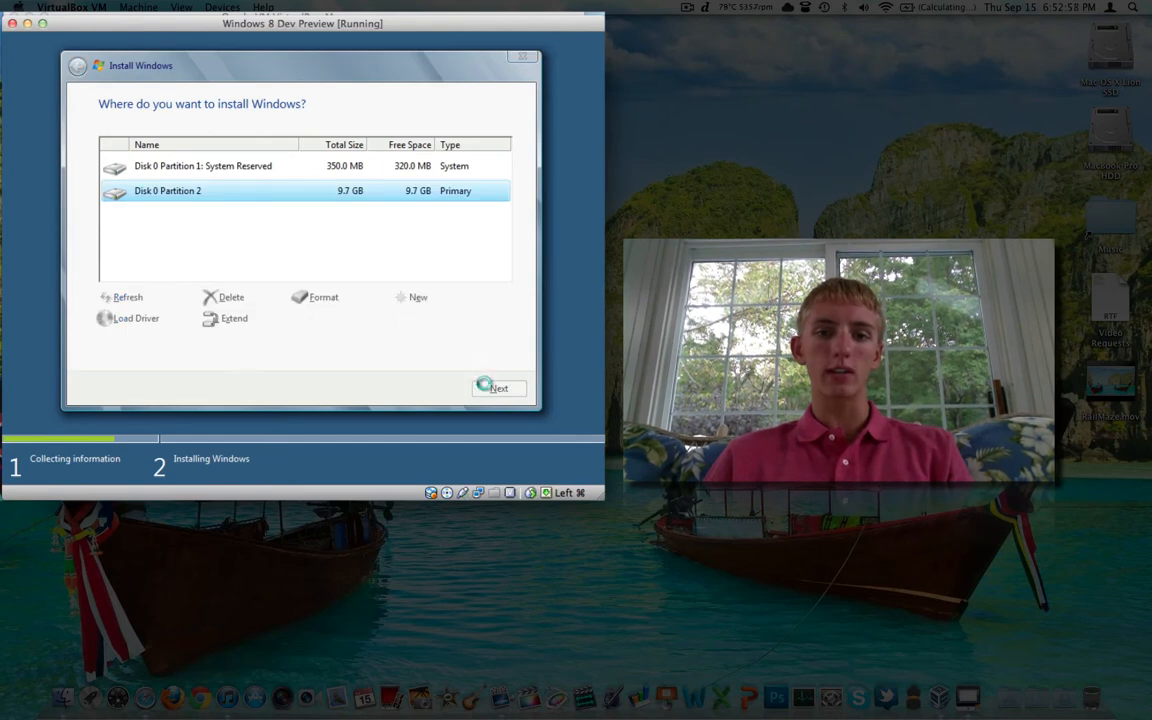
click(498, 388)
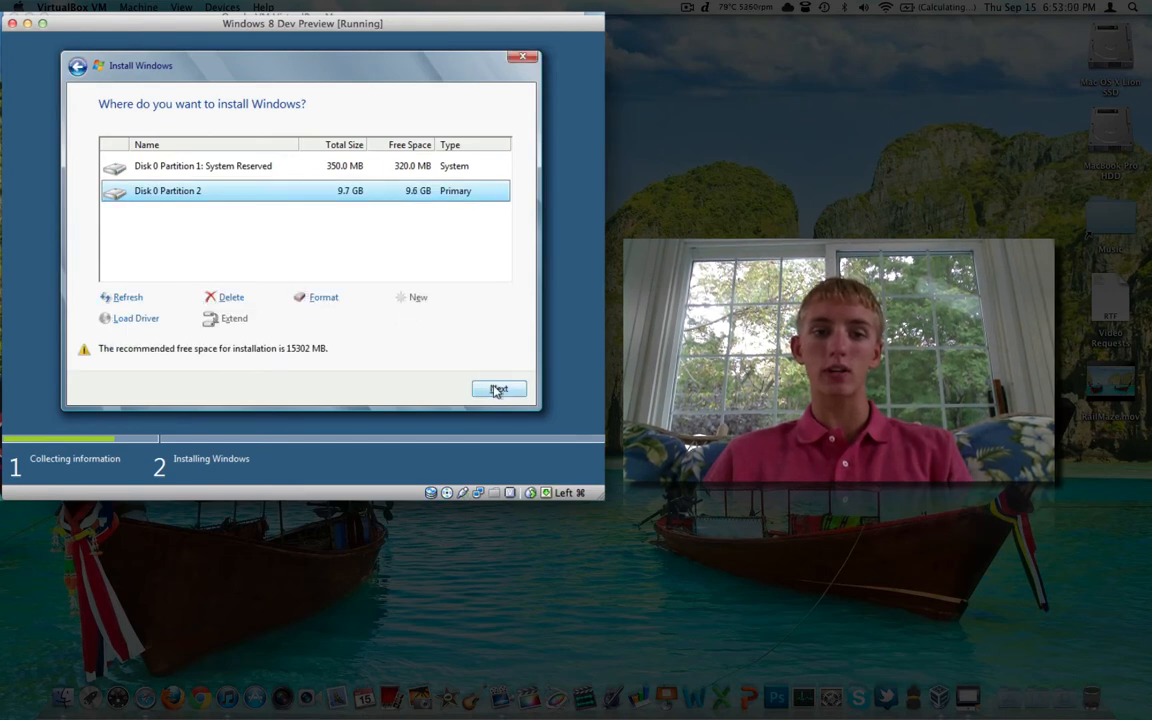
click(500, 388)
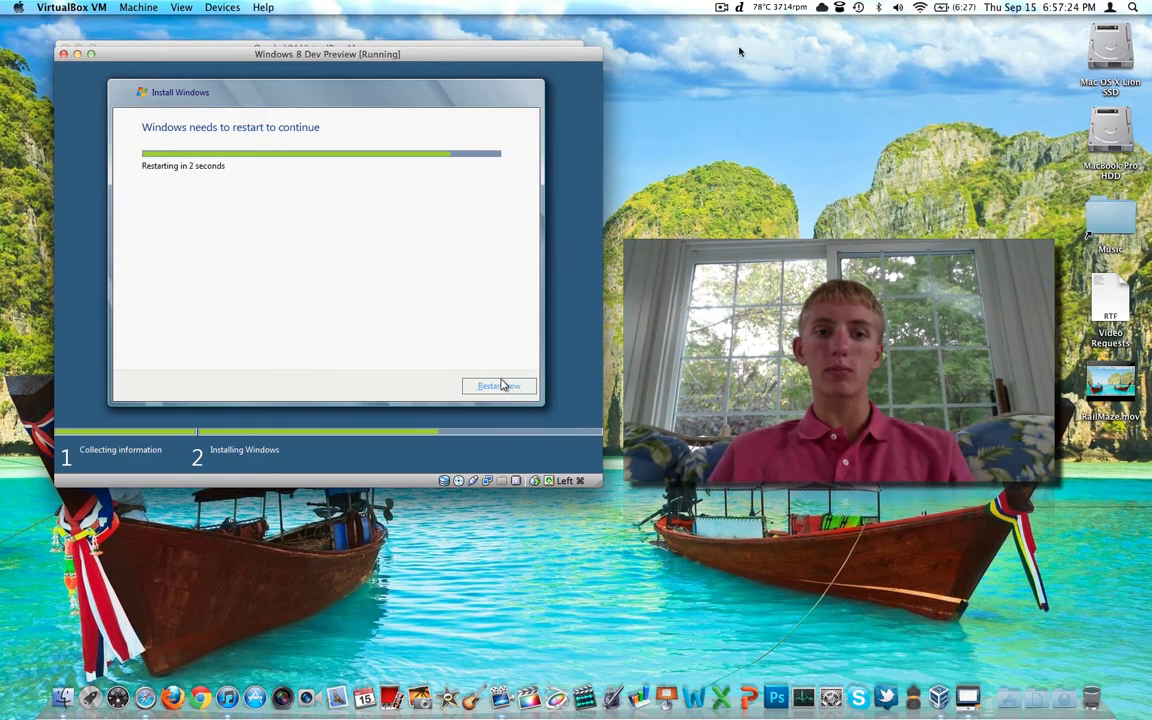
- Restart the machine when installation completes and wait for the Personalize screen
click(500, 386)
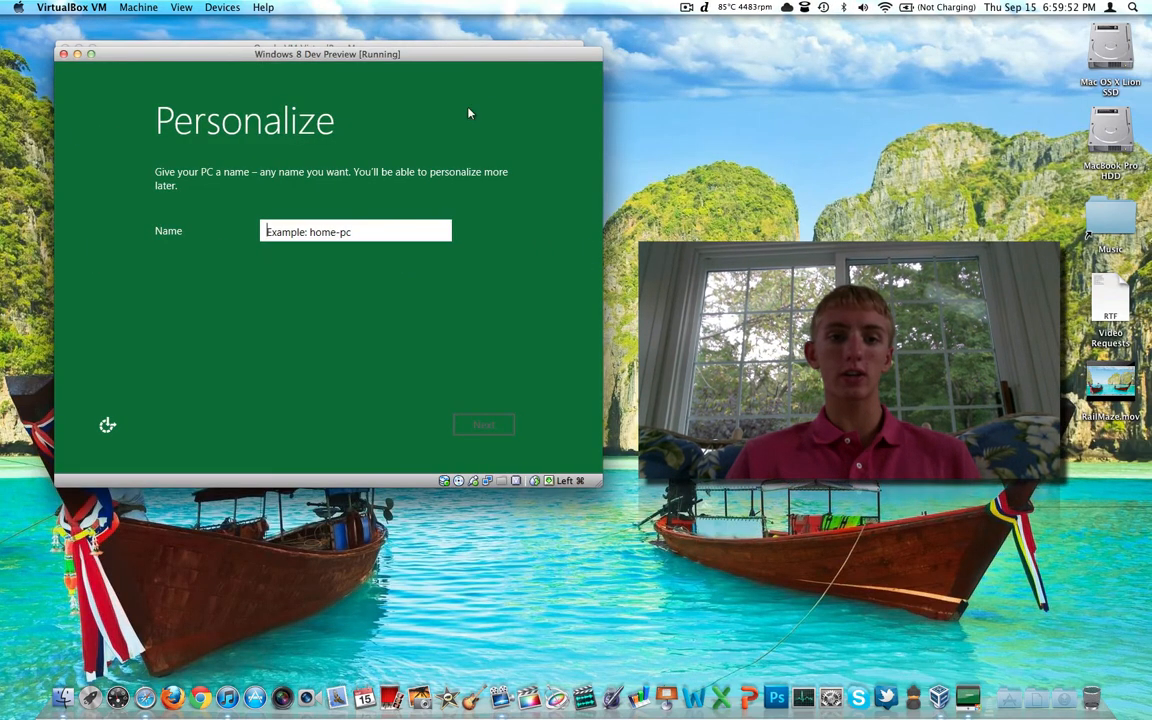
- Name the PC 'MacBookPro' and accept express settings, reaching the Log on step
text(M)
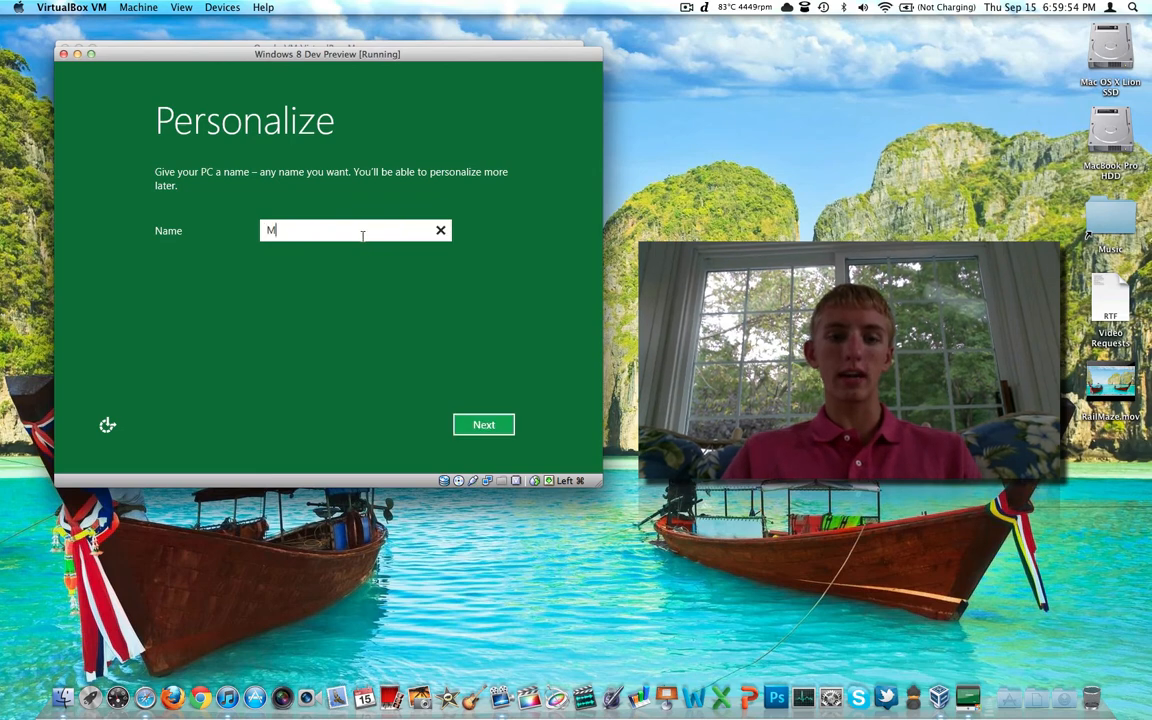
text(acBook)
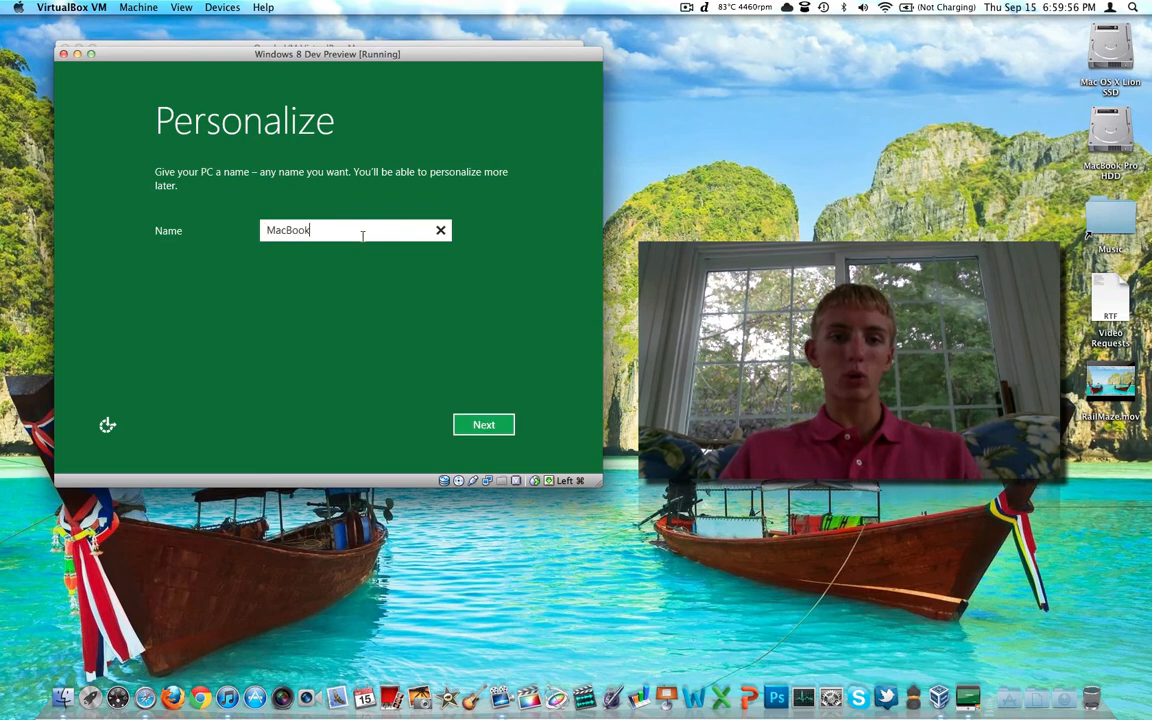
text(Pro)
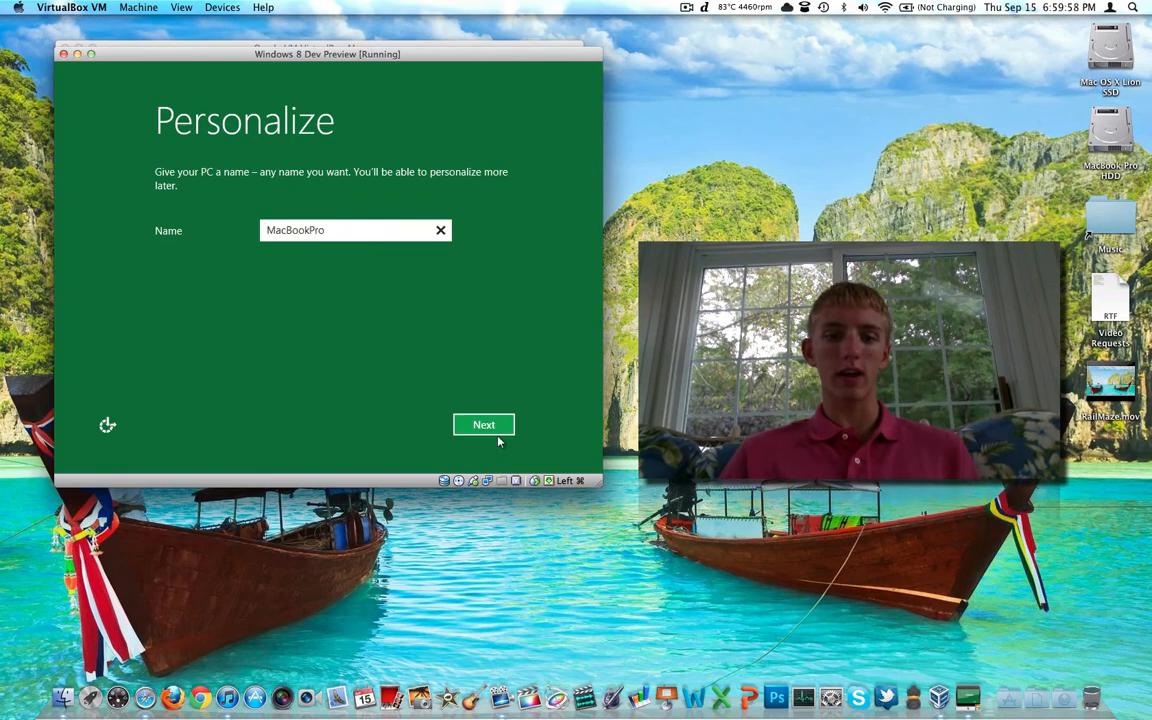
click(484, 424)
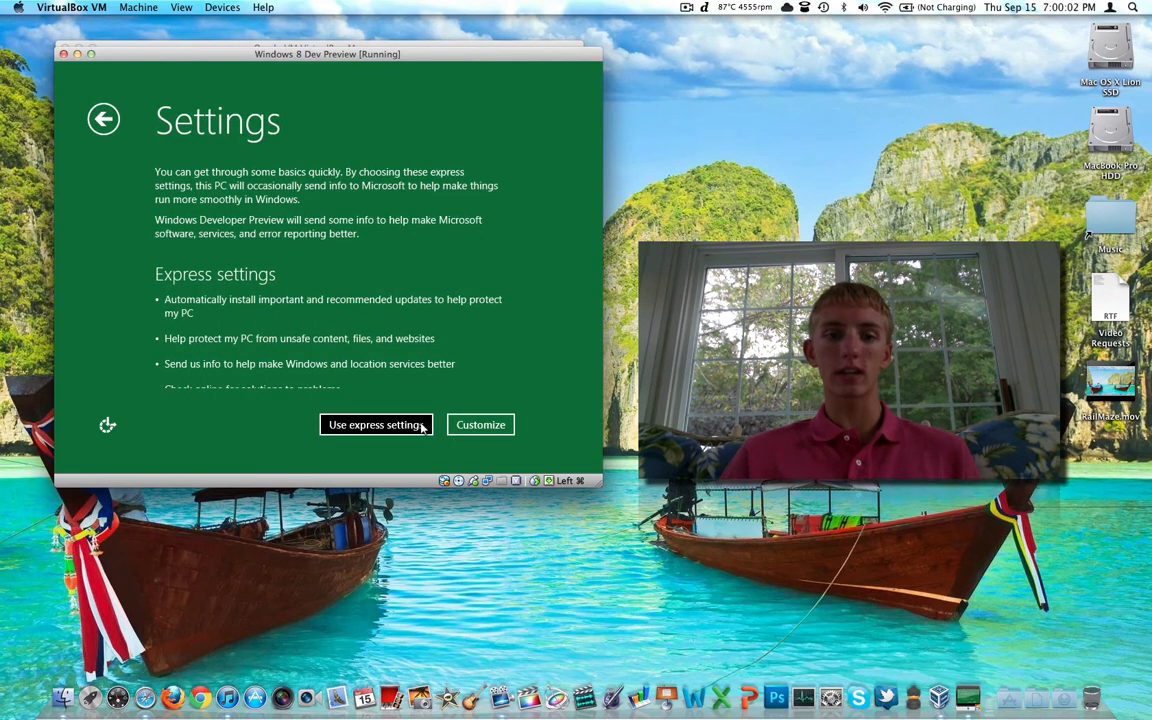
click(376, 424)
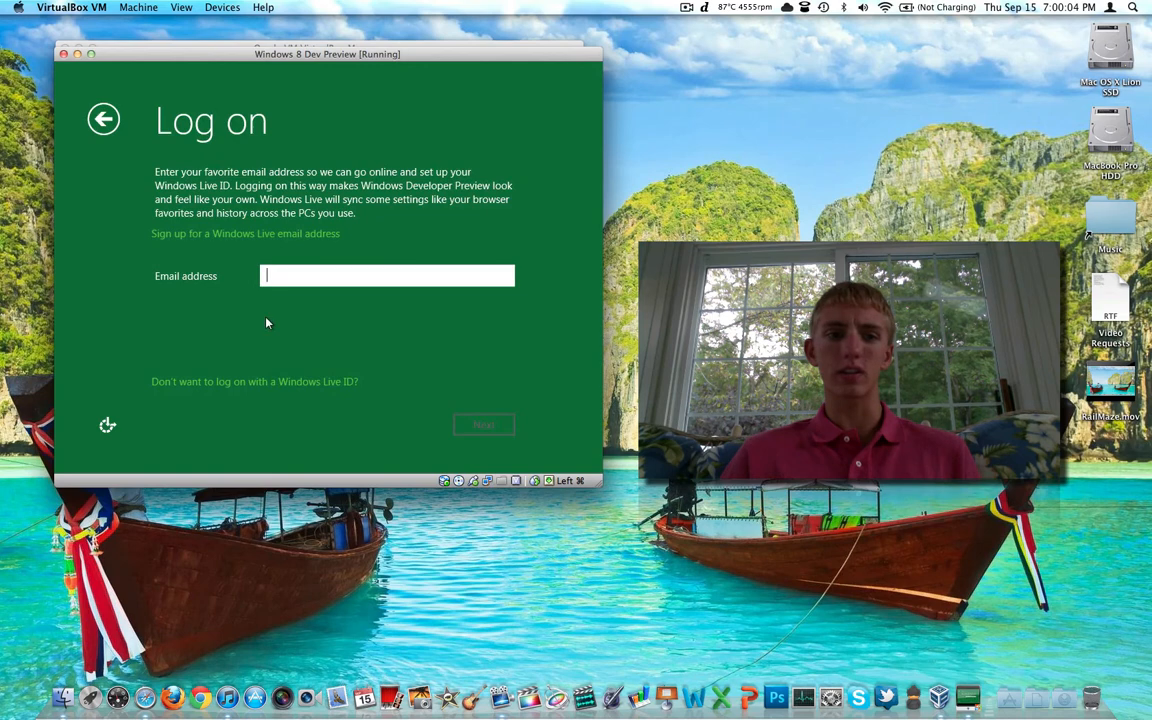
mouse_move(252, 252)
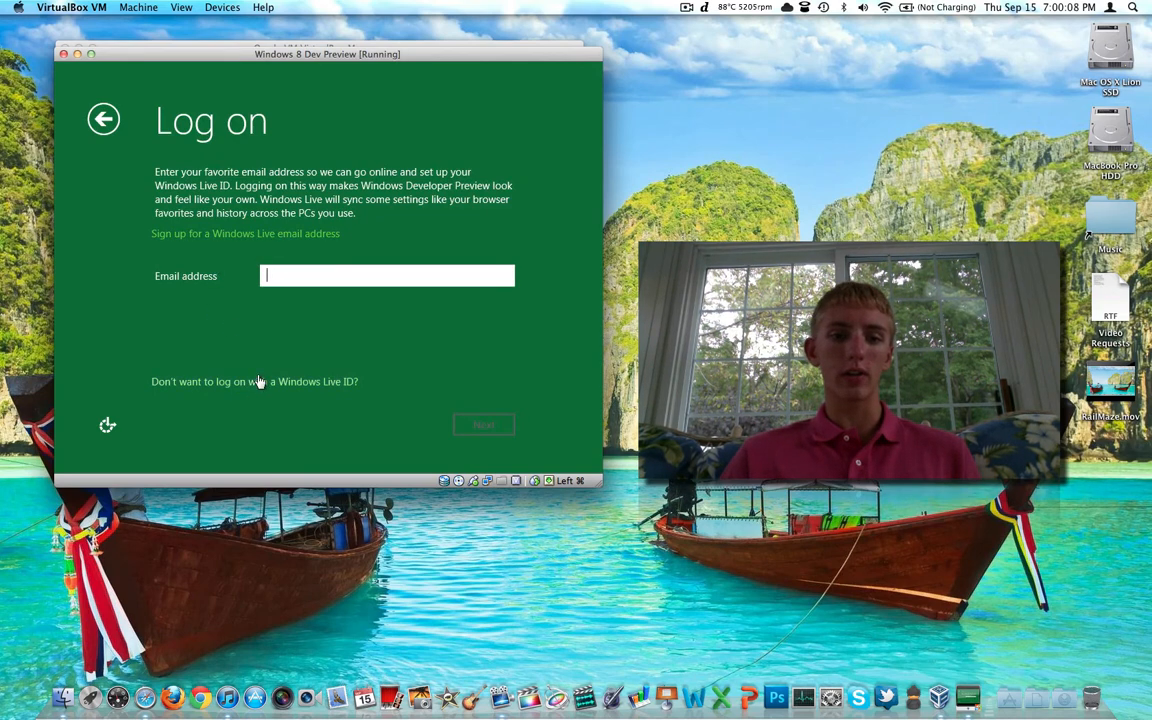
- Skip the Windows Live ID, choose a local account and submit user name 'MacBookPro'
click(254, 380)
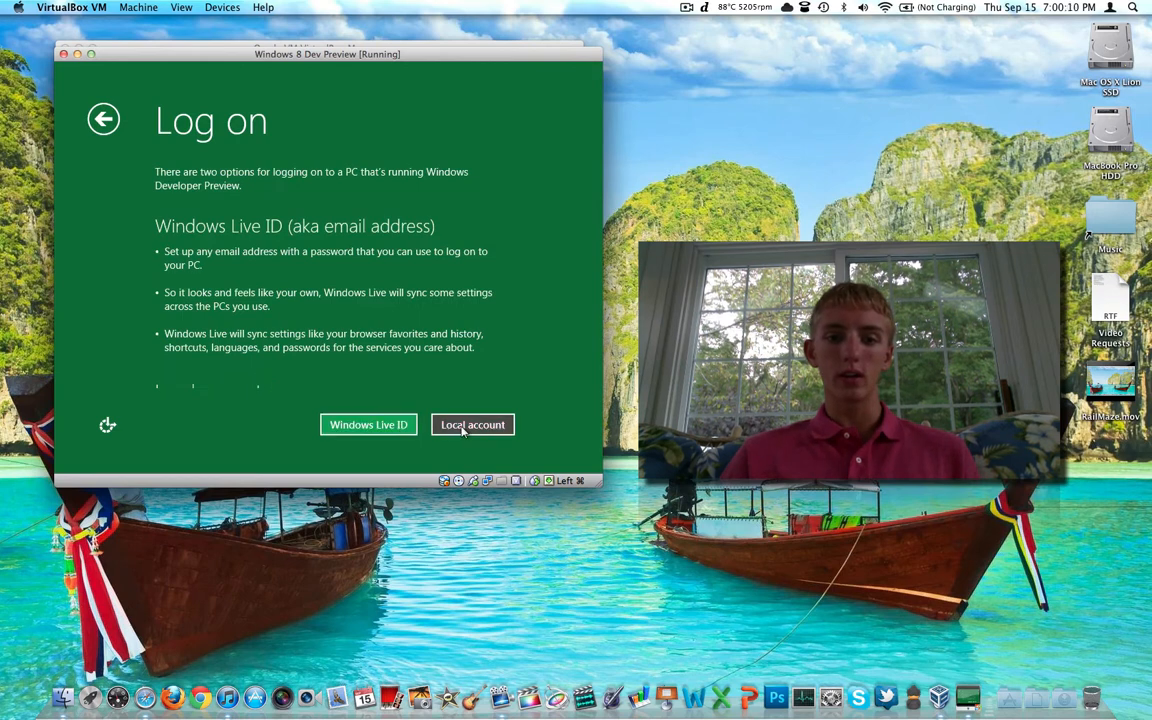
click(472, 424)
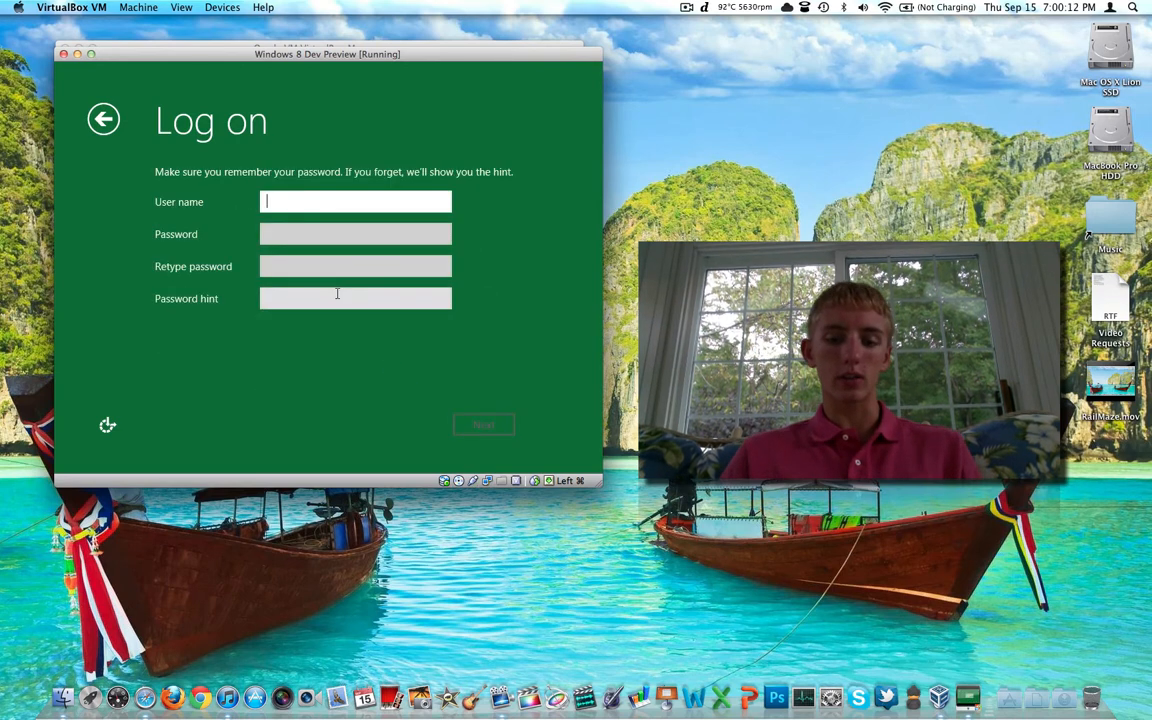
text(MacBookPro)
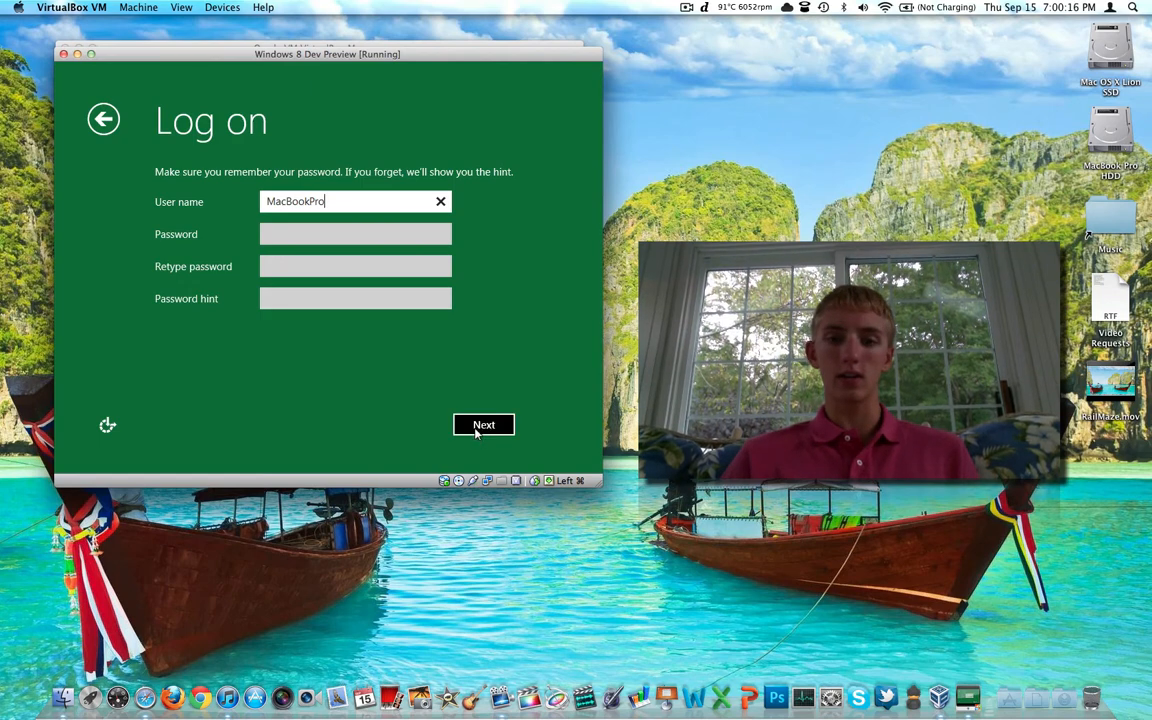
click(484, 424)
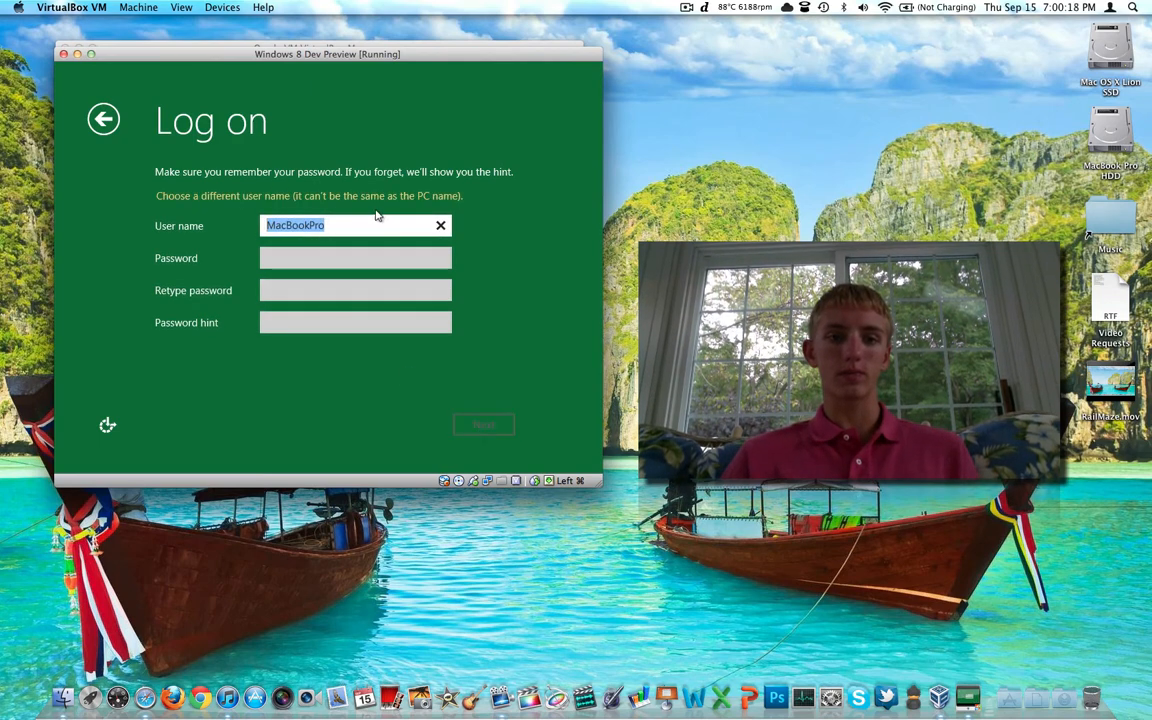
- Correct the rejected user name to 'MacBook' and finish setup at the Start screen
click(356, 224)
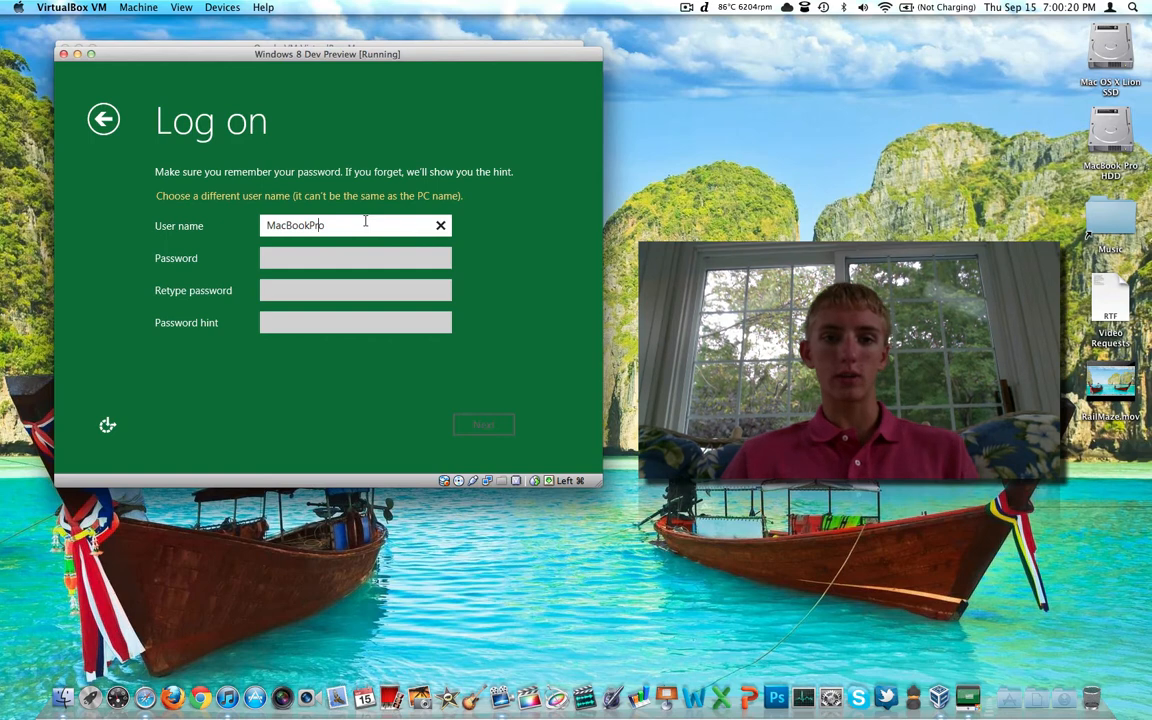
key(backspace)
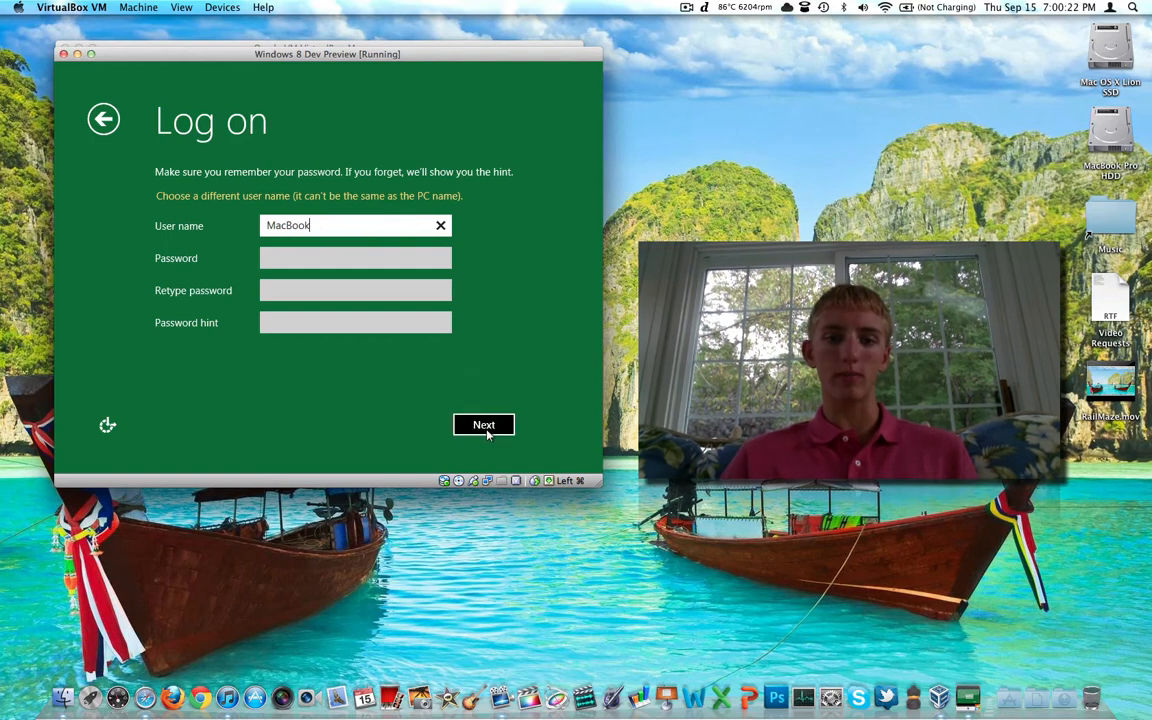
click(484, 424)
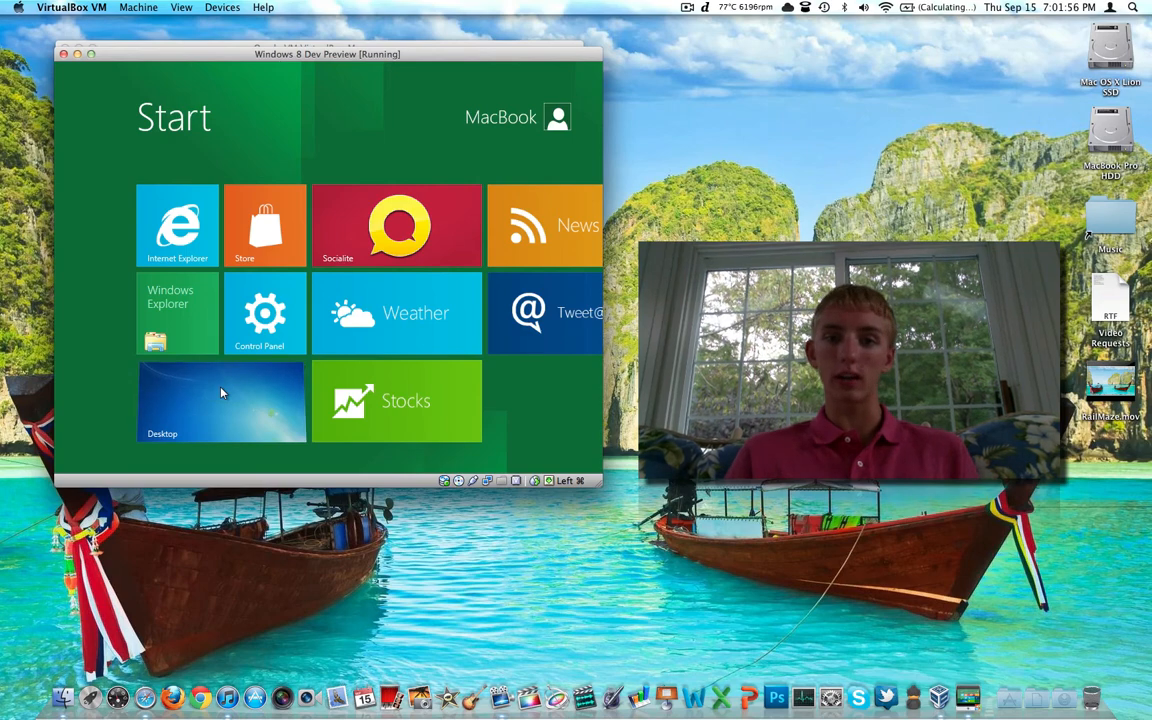
click(220, 400)
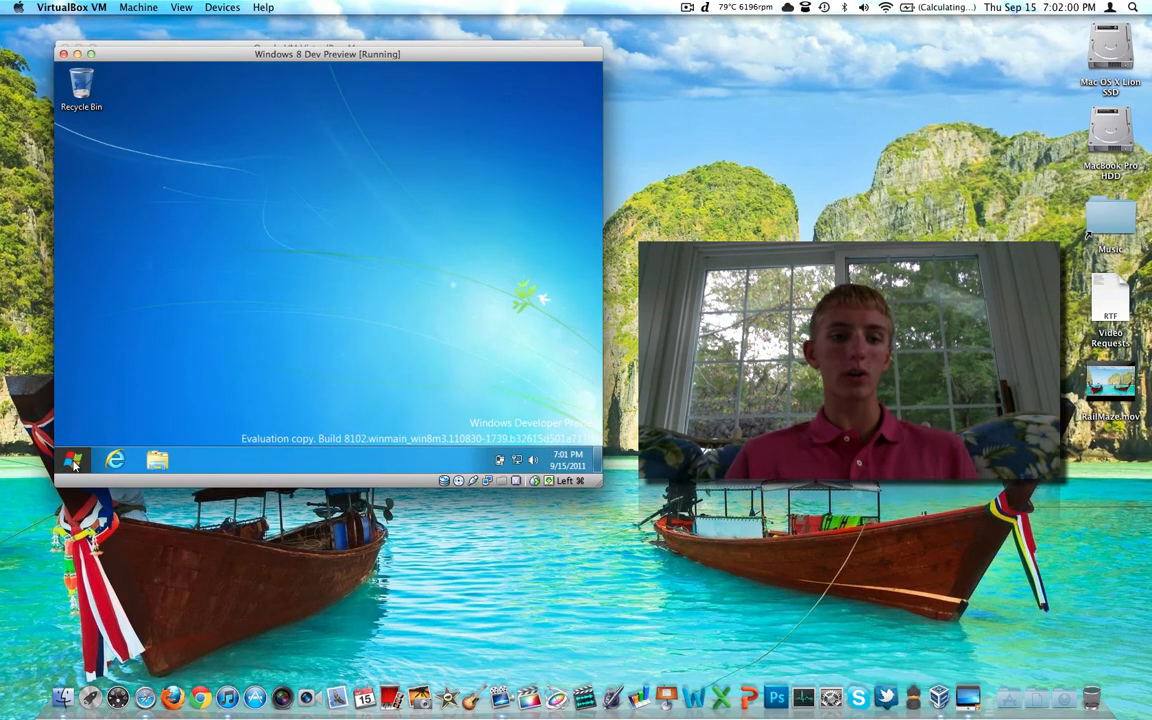
click(72, 460)
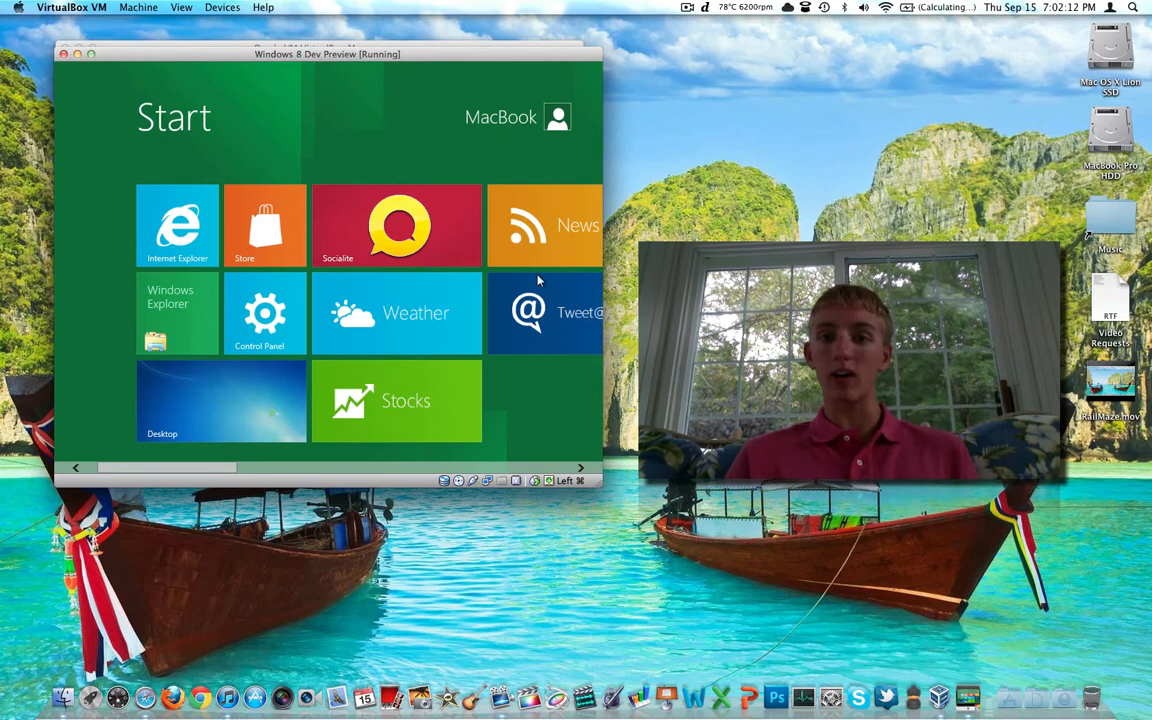
mouse_move(324, 206)
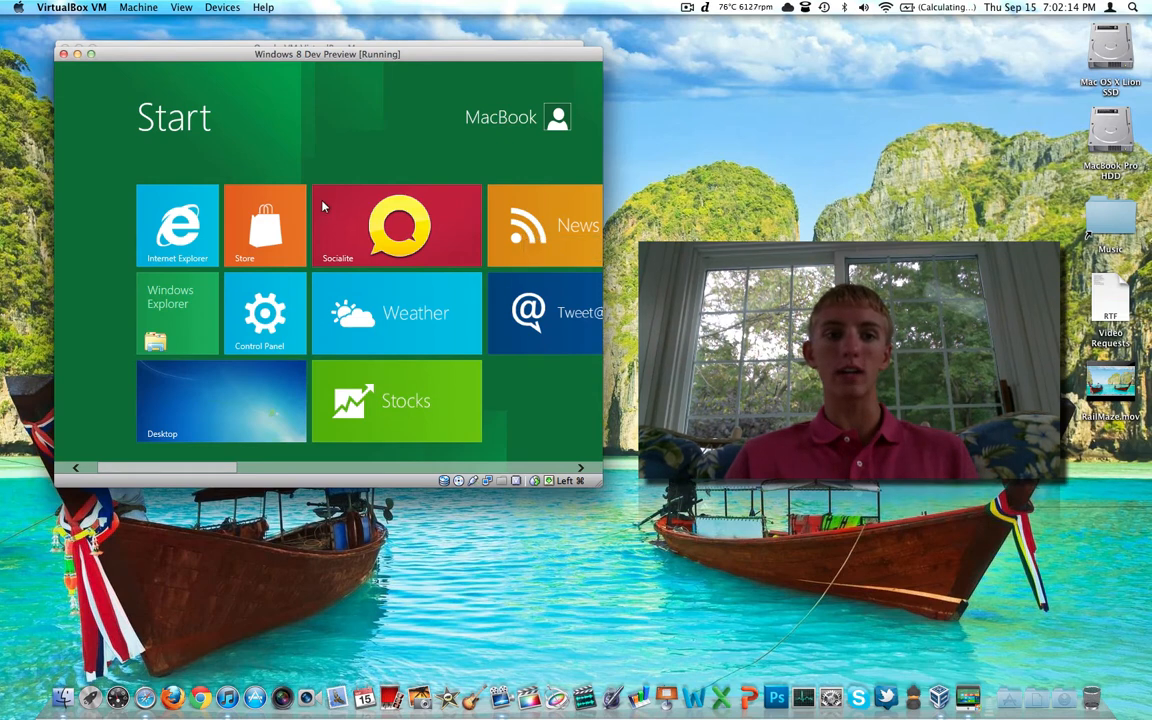